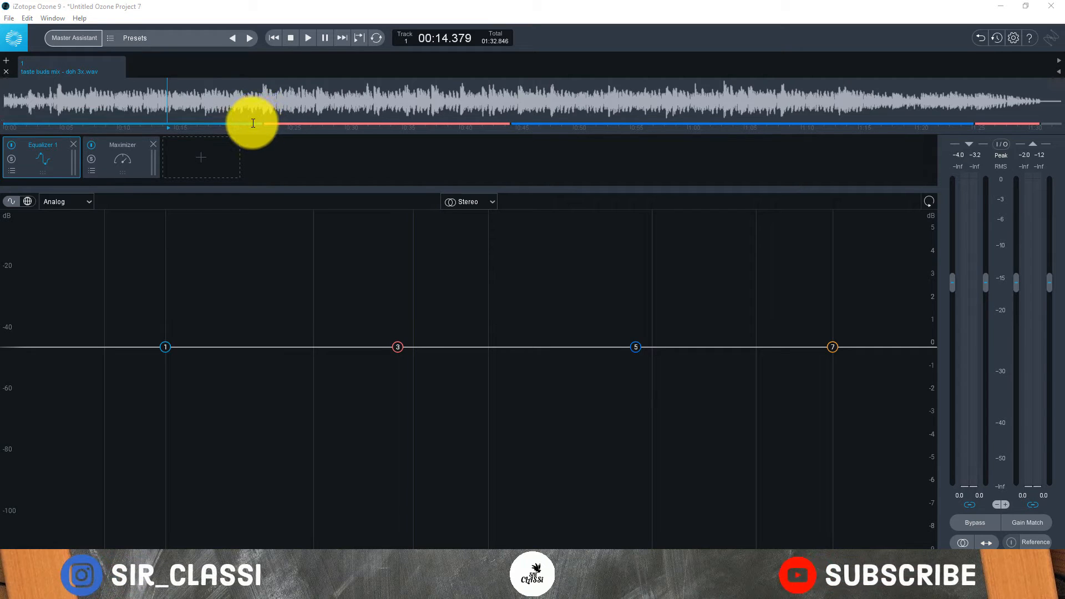
pyautogui.moveTo(251, 123)
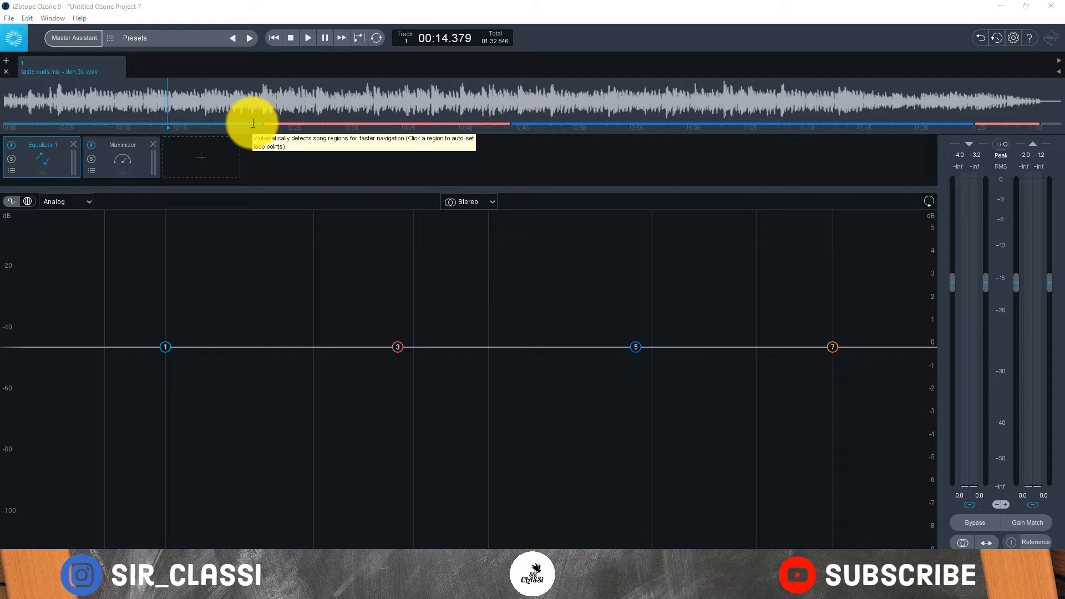
pyautogui.moveTo(174, 131)
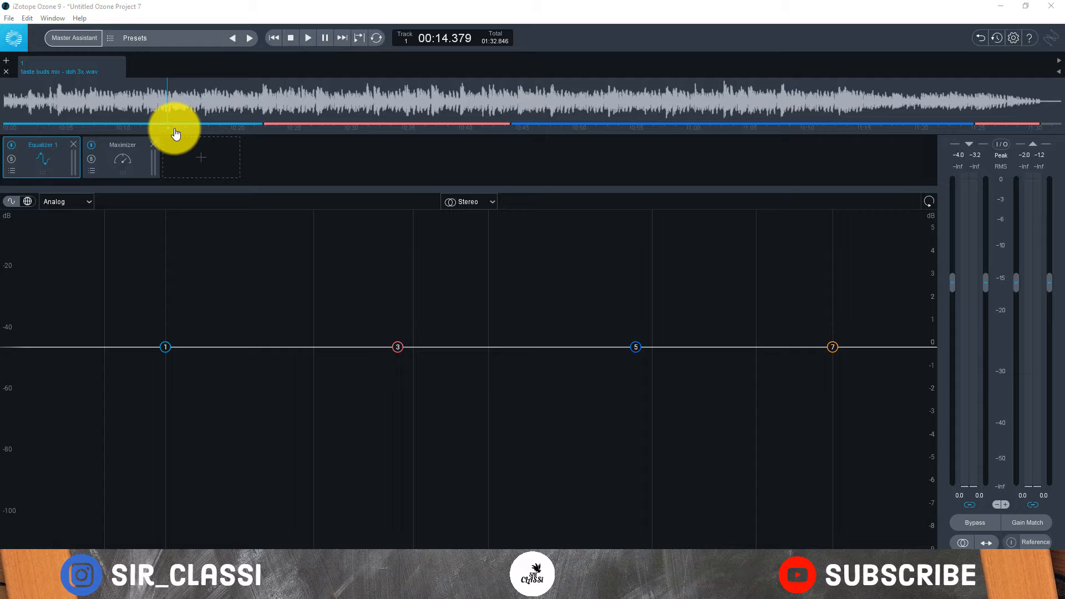
pyautogui.moveTo(68, 52)
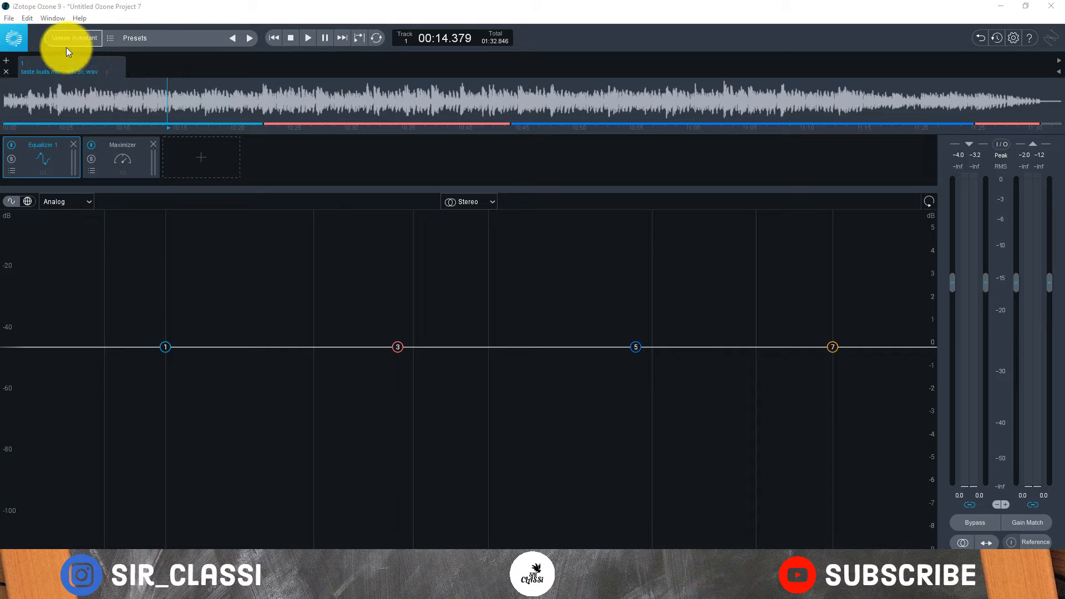
pyautogui.moveTo(71, 38)
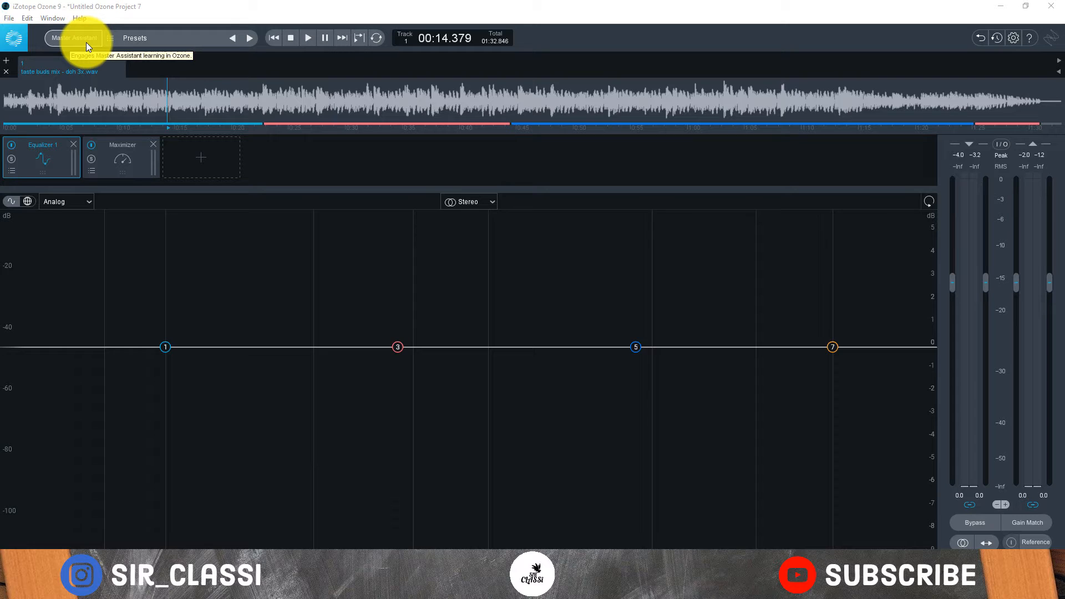
pyautogui.moveTo(126, 88)
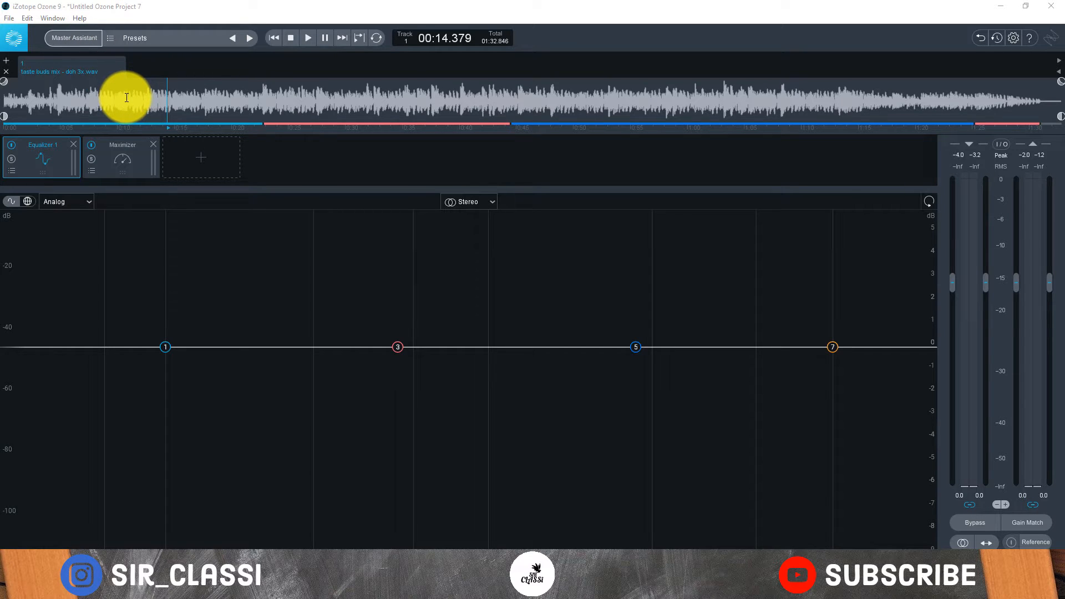
# Move playback to 00:07.810, check the Maximizer (threshold −2.0 dB, ceiling 0.0 dB), and return to the Equalizer.
pyautogui.click(93, 108)
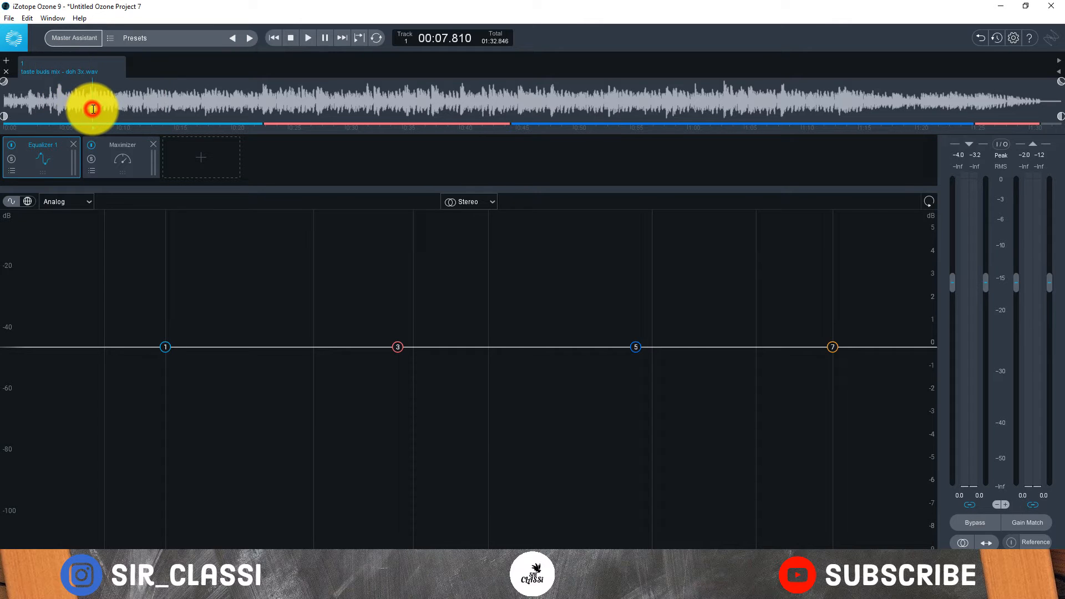
pyautogui.moveTo(255, 153)
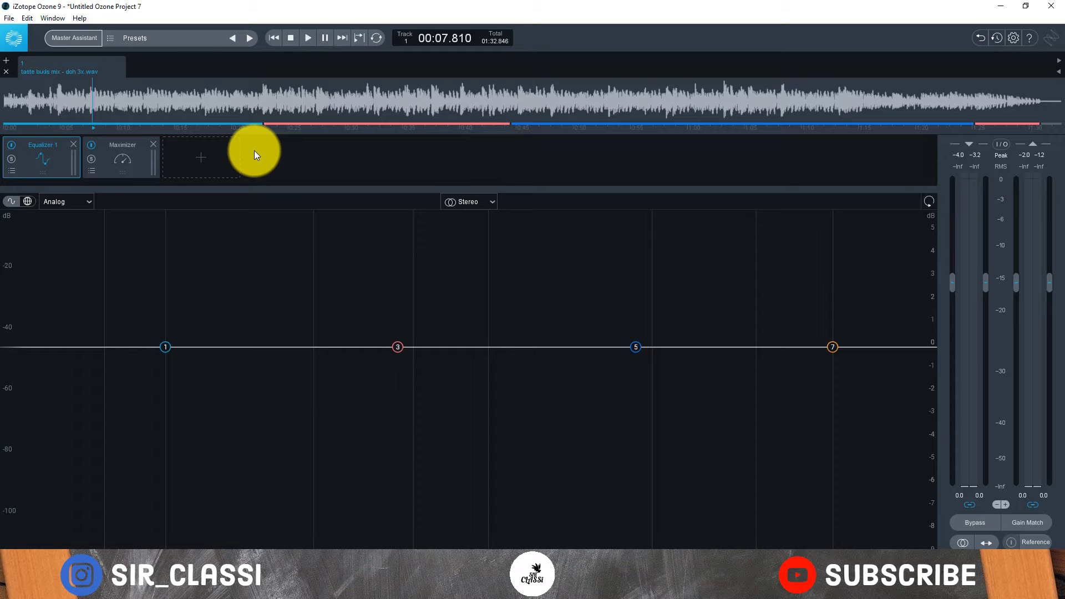
pyautogui.click(123, 156)
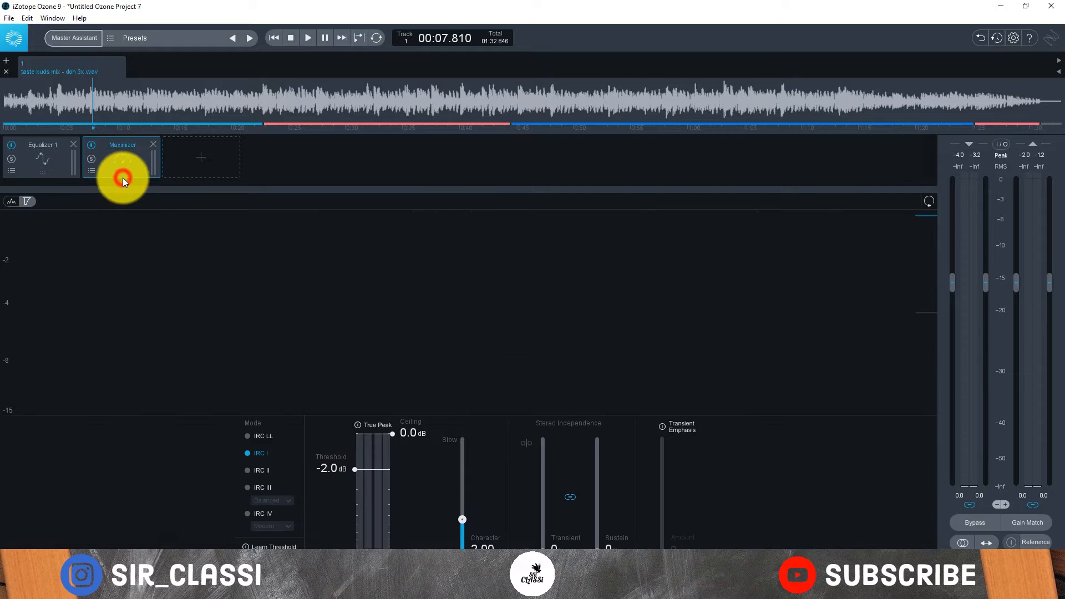
pyautogui.click(41, 144)
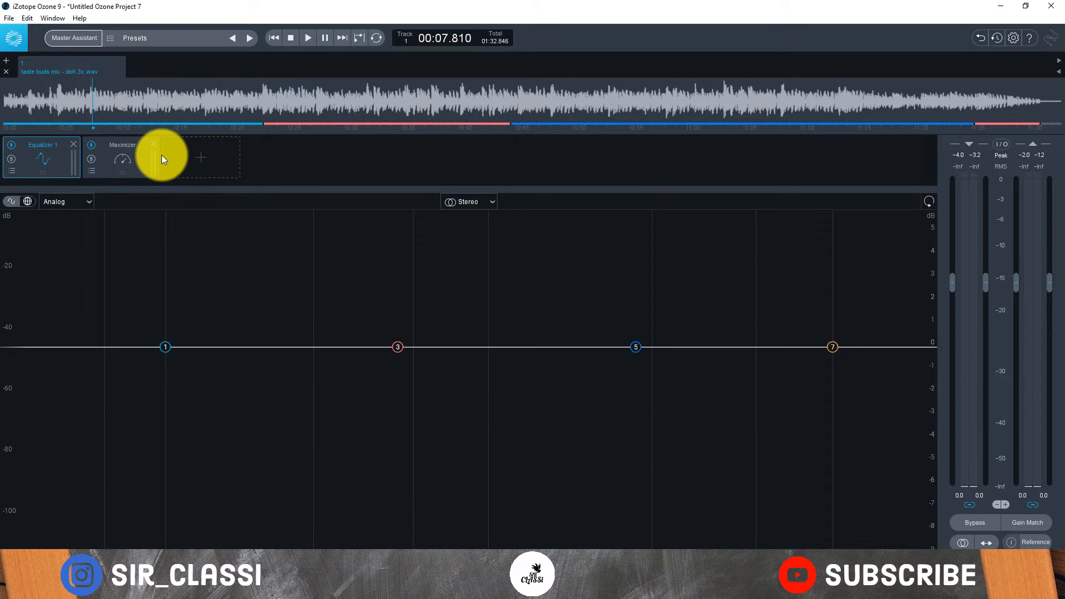
pyautogui.moveTo(160, 151)
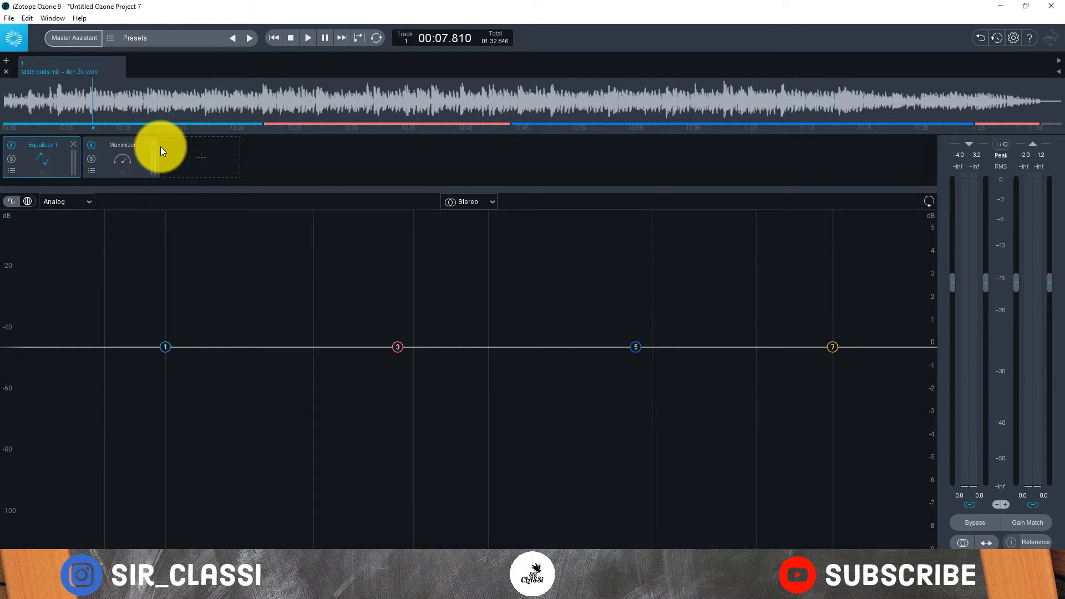
# Clear the Equalizer and Maximizer from the chain, audition the bare track, and stop at 00:00.000.
pyautogui.click(154, 144)
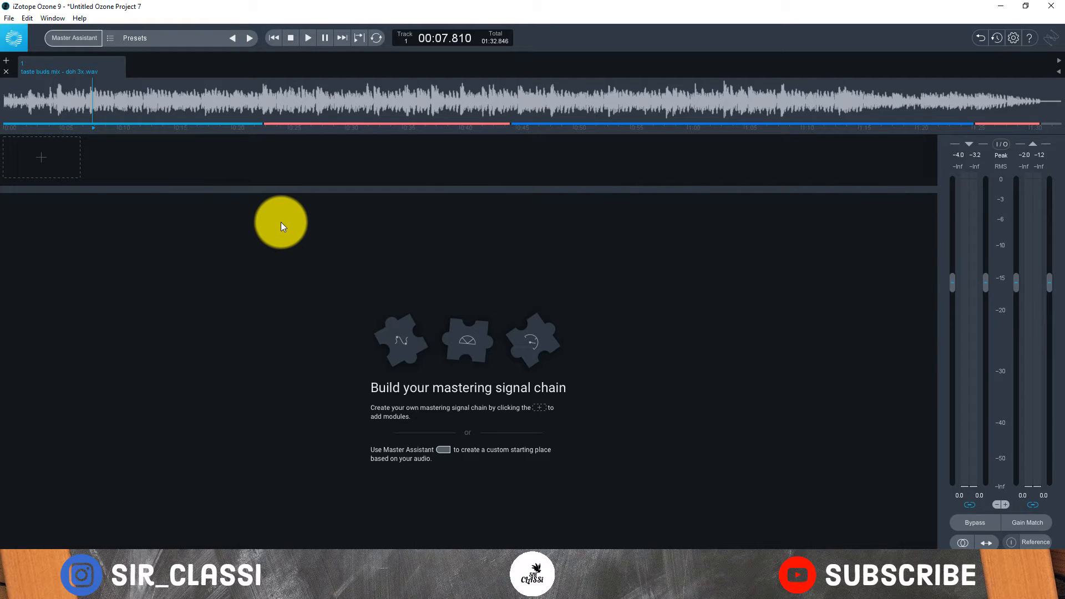
pyautogui.moveTo(374, 234)
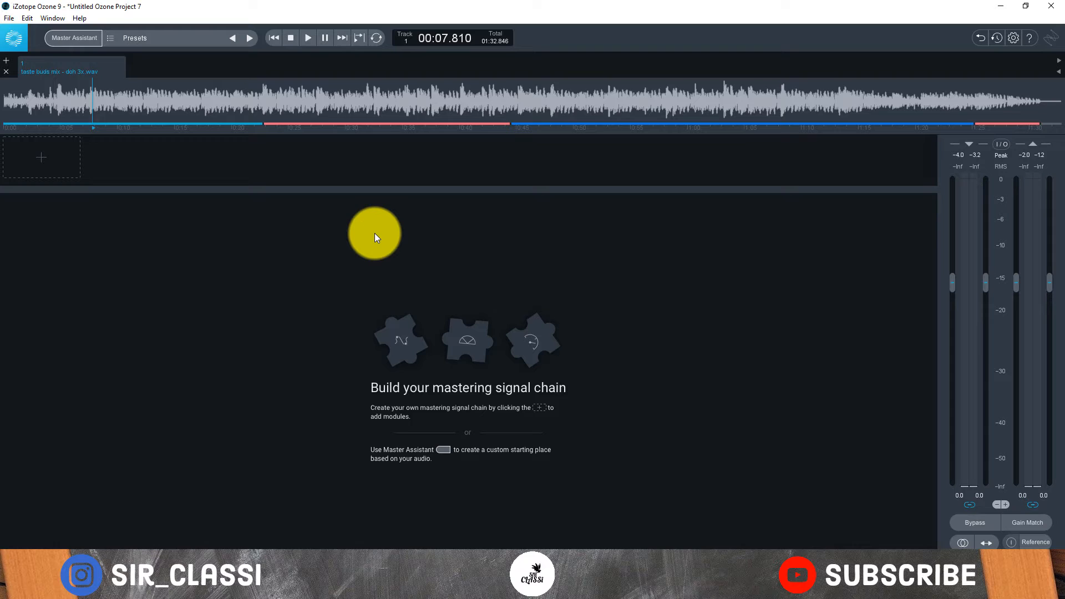
pyautogui.moveTo(188, 169)
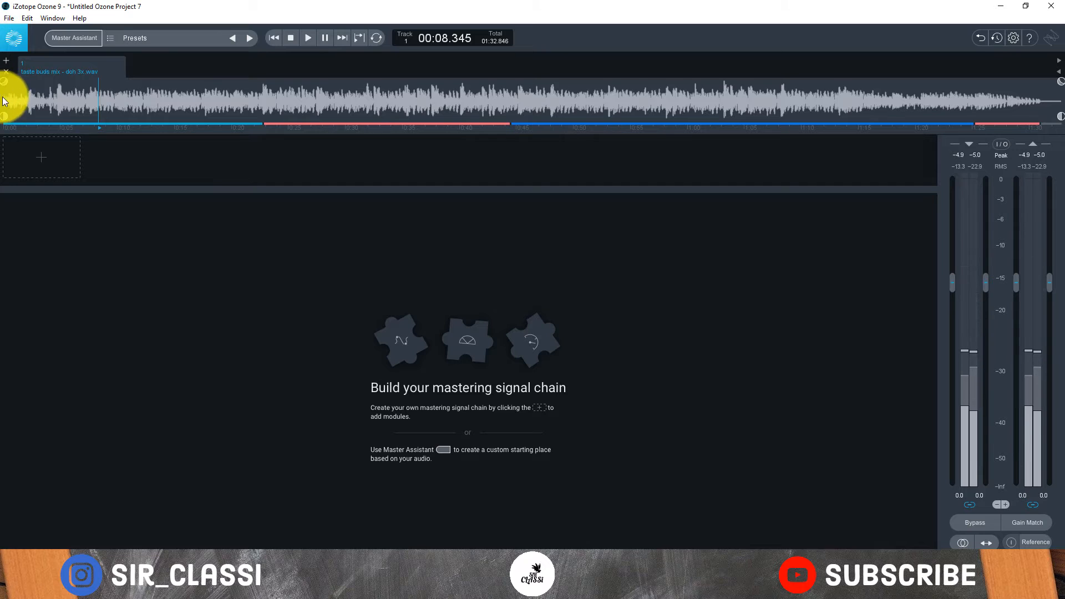
pyautogui.click(273, 38)
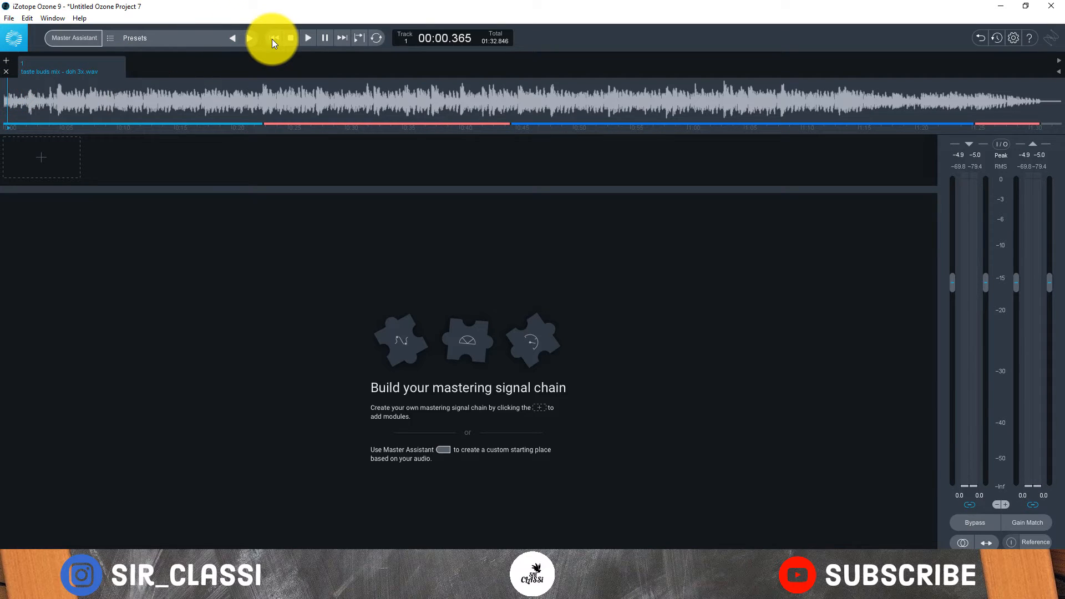
pyautogui.click(307, 38)
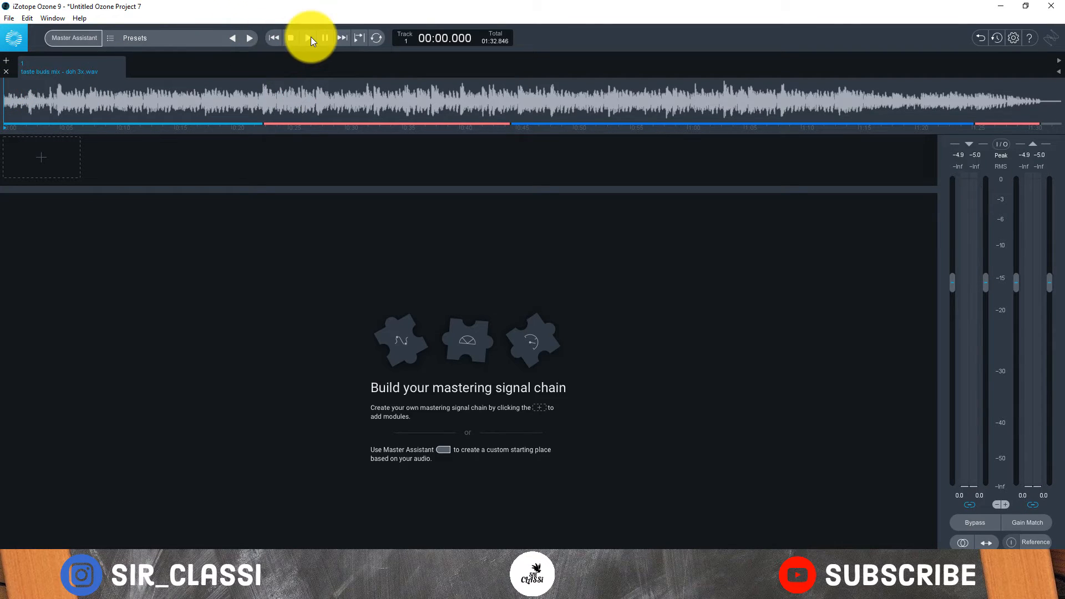
pyautogui.click(307, 37)
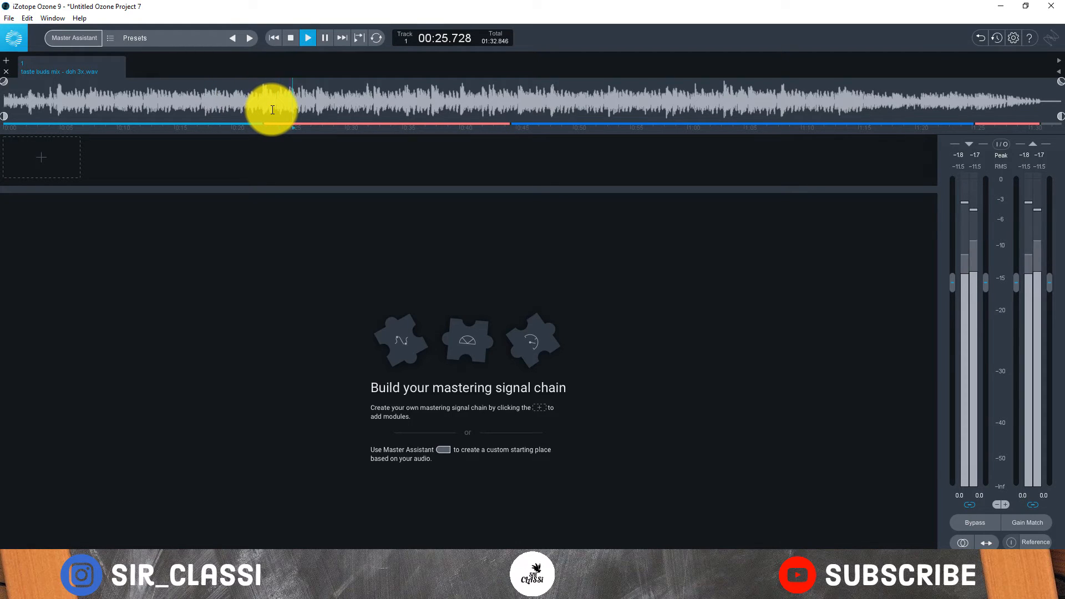
pyautogui.click(290, 38)
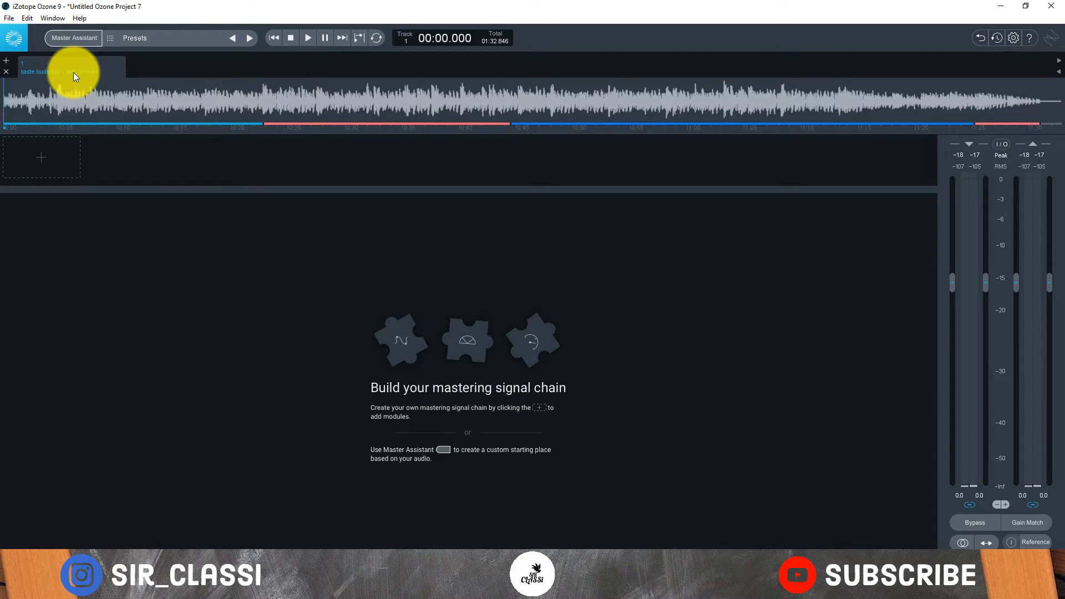
# Launch Master Assistant with Modern modules, Manual loudness at High intensity and Streaming destination.
pyautogui.click(73, 38)
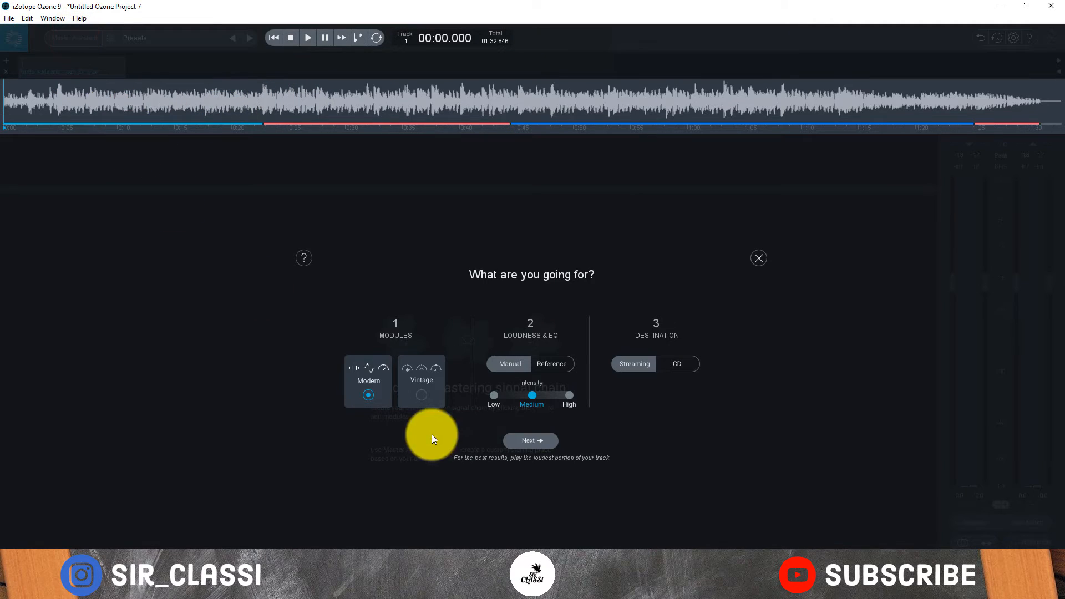
pyautogui.moveTo(468, 377)
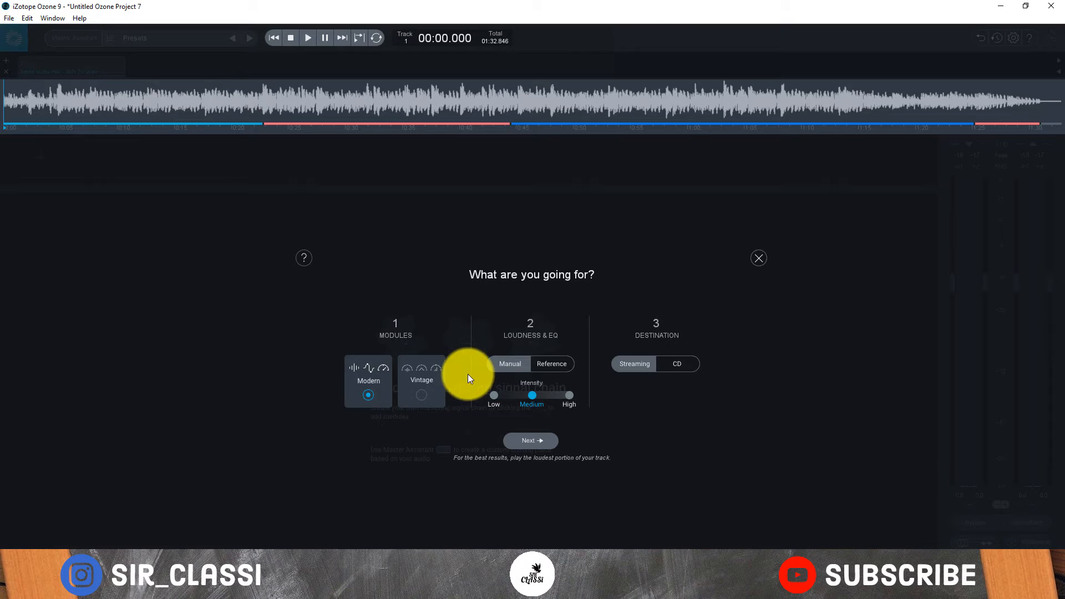
pyautogui.moveTo(367, 379)
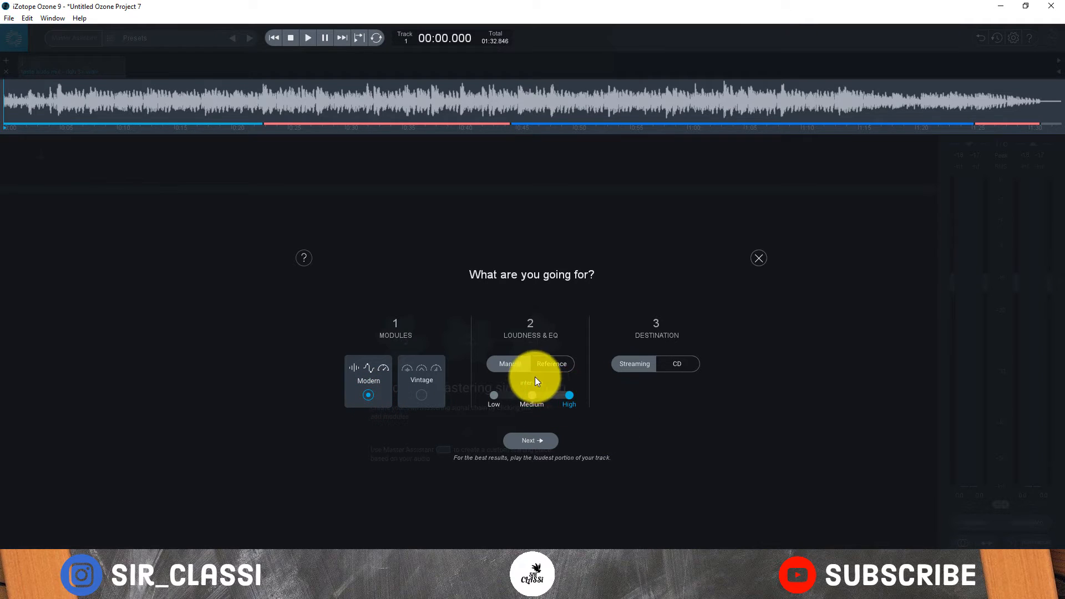
pyautogui.click(551, 364)
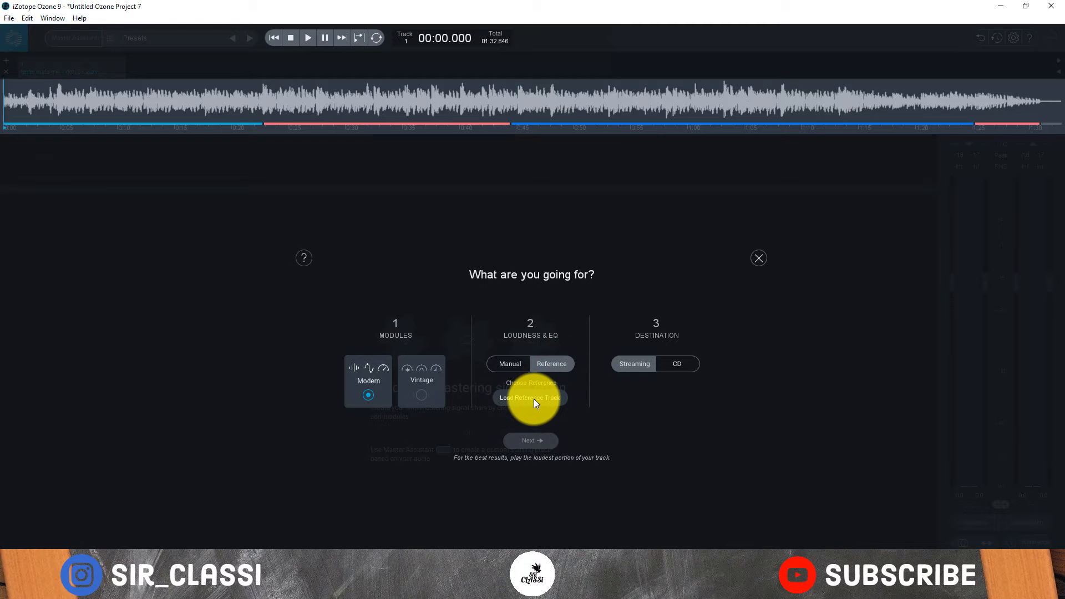
pyautogui.click(530, 399)
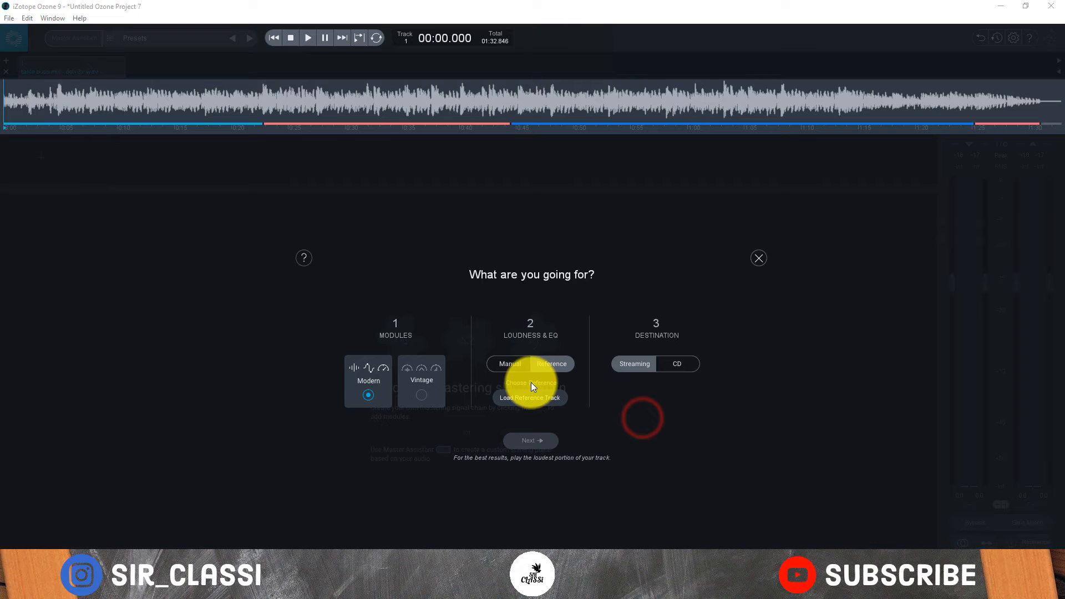
pyautogui.click(508, 364)
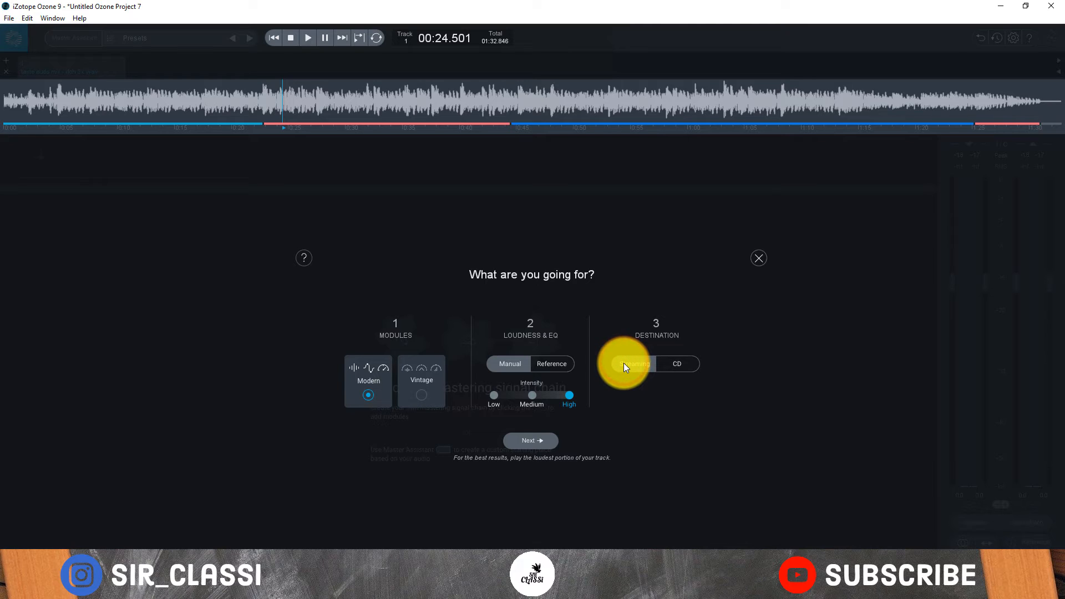
pyautogui.click(636, 364)
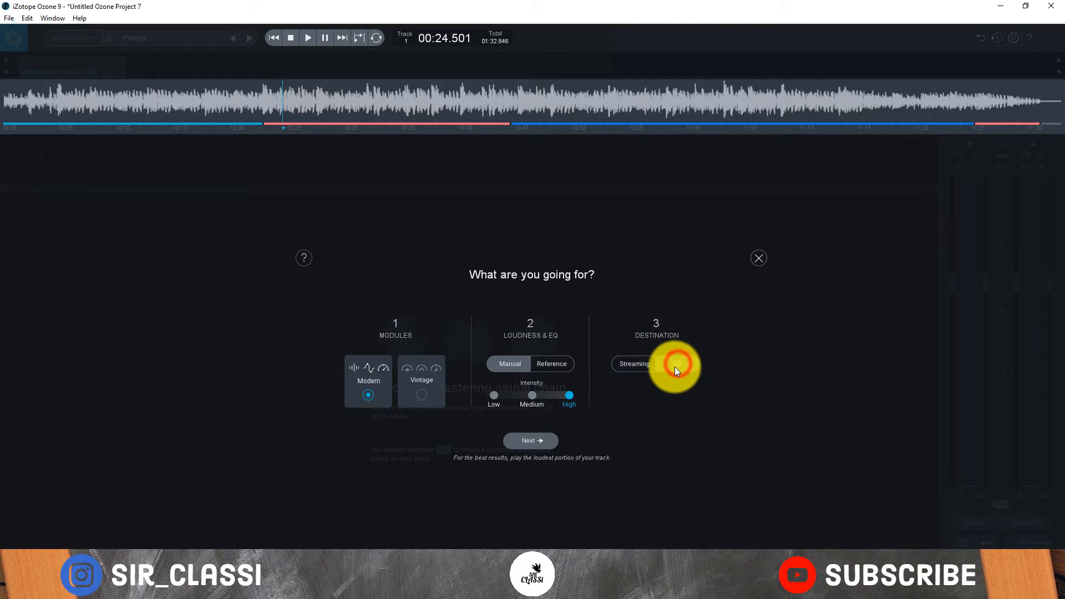
pyautogui.click(634, 364)
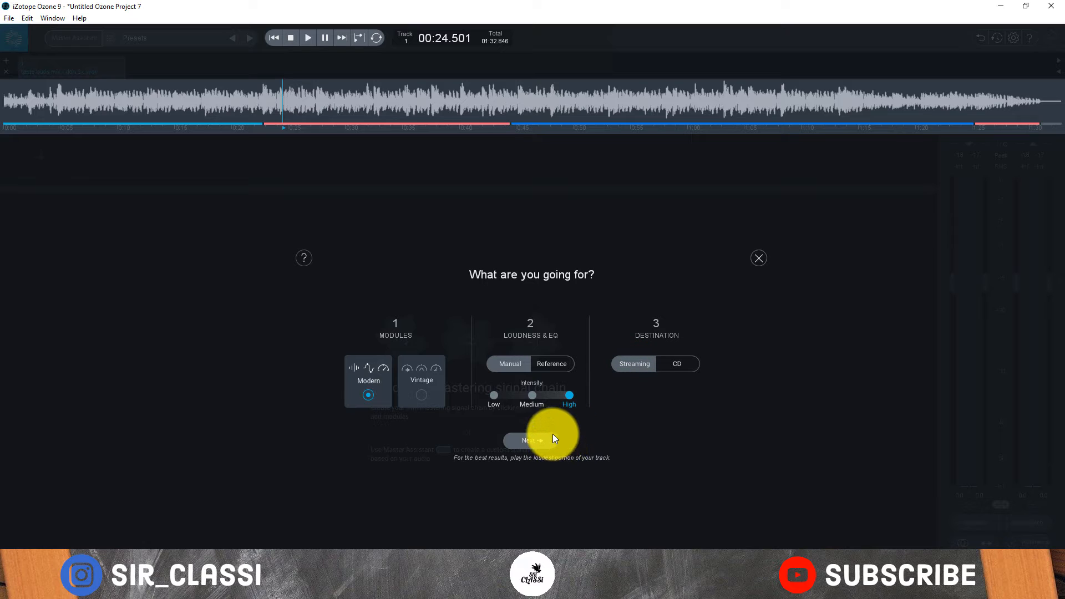
pyautogui.moveTo(533, 441)
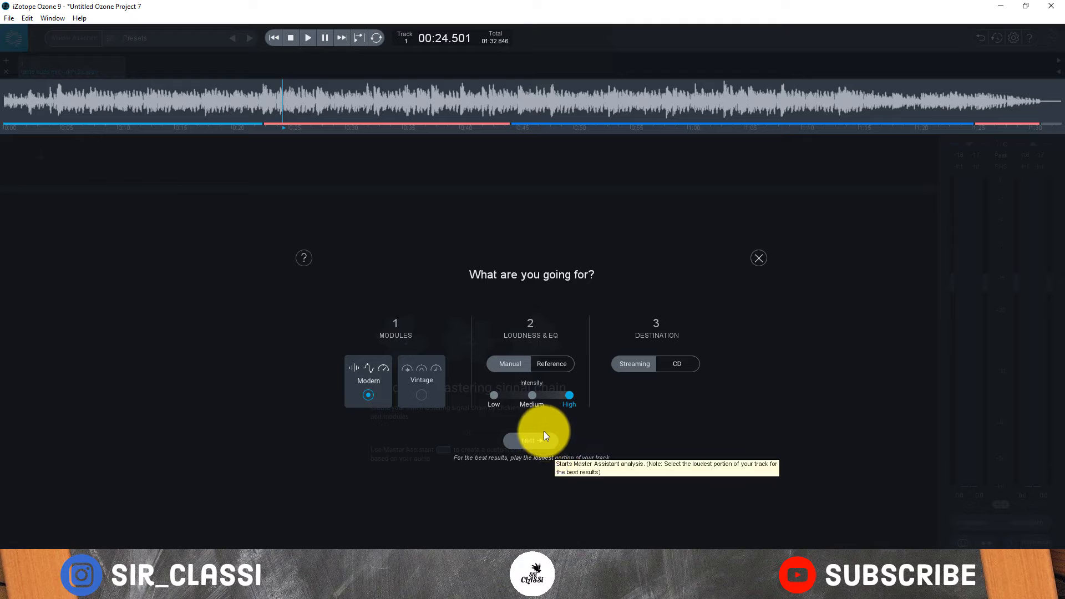
# Start the assistant's analysis and play the track so it can build a suggested chain.
pyautogui.click(531, 441)
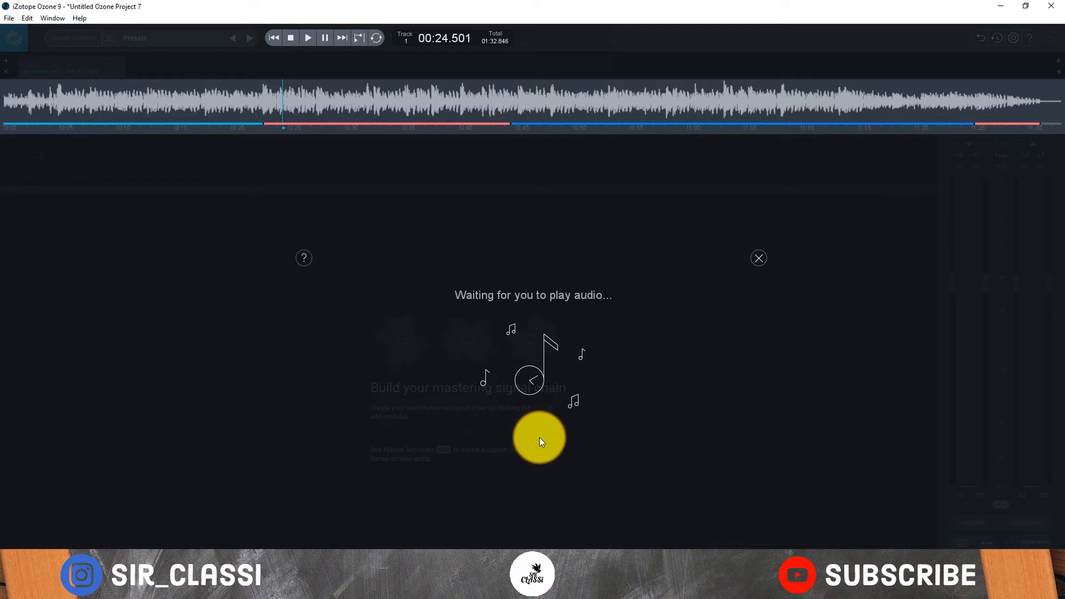
pyautogui.moveTo(547, 307)
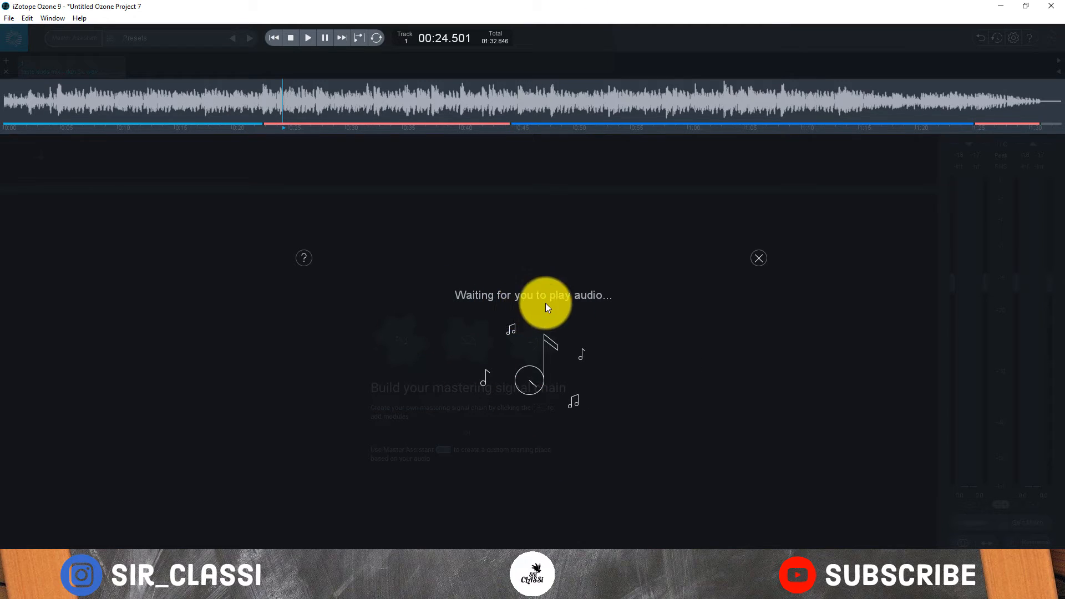
pyautogui.moveTo(270, 100)
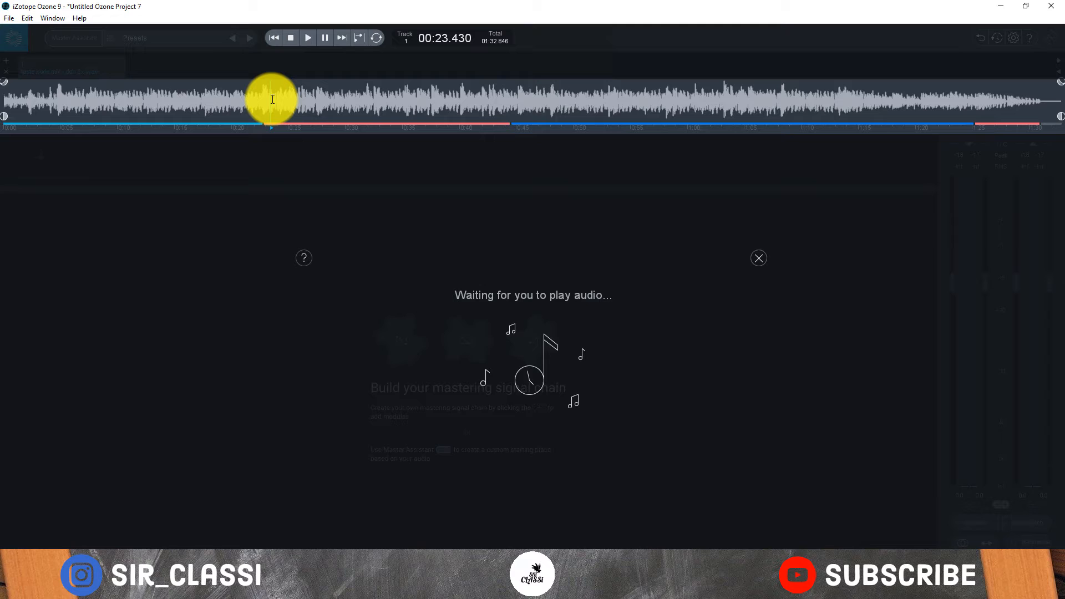
pyautogui.click(307, 38)
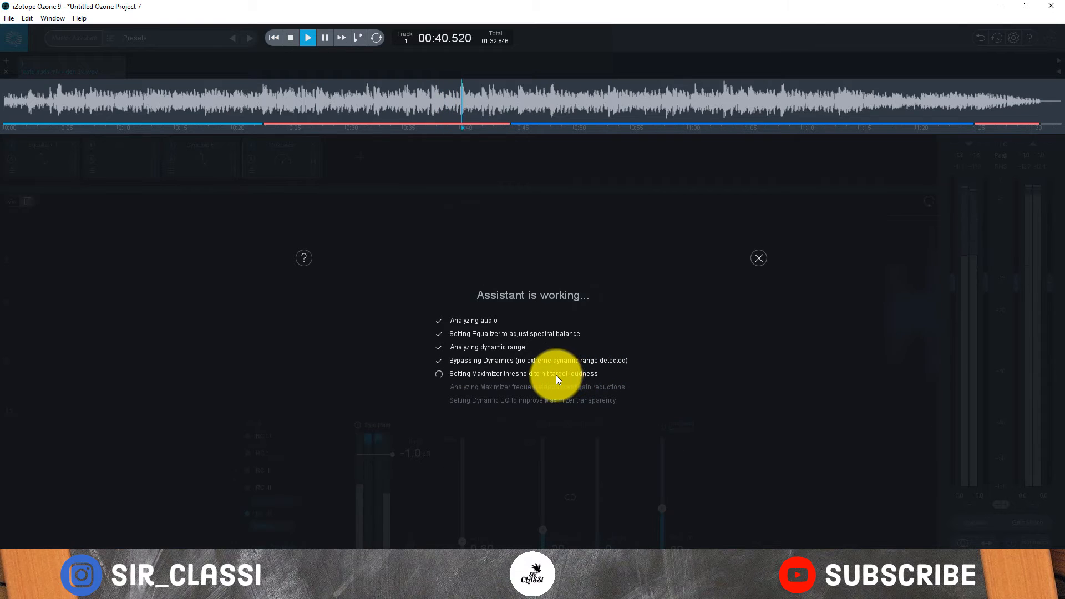
pyautogui.moveTo(513, 380)
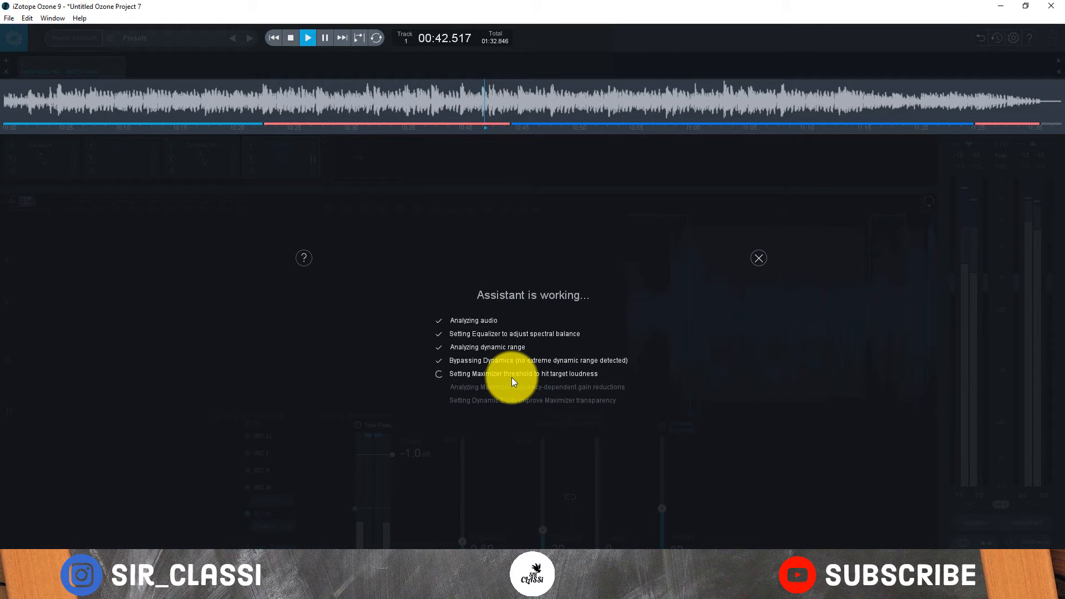
pyautogui.moveTo(556, 394)
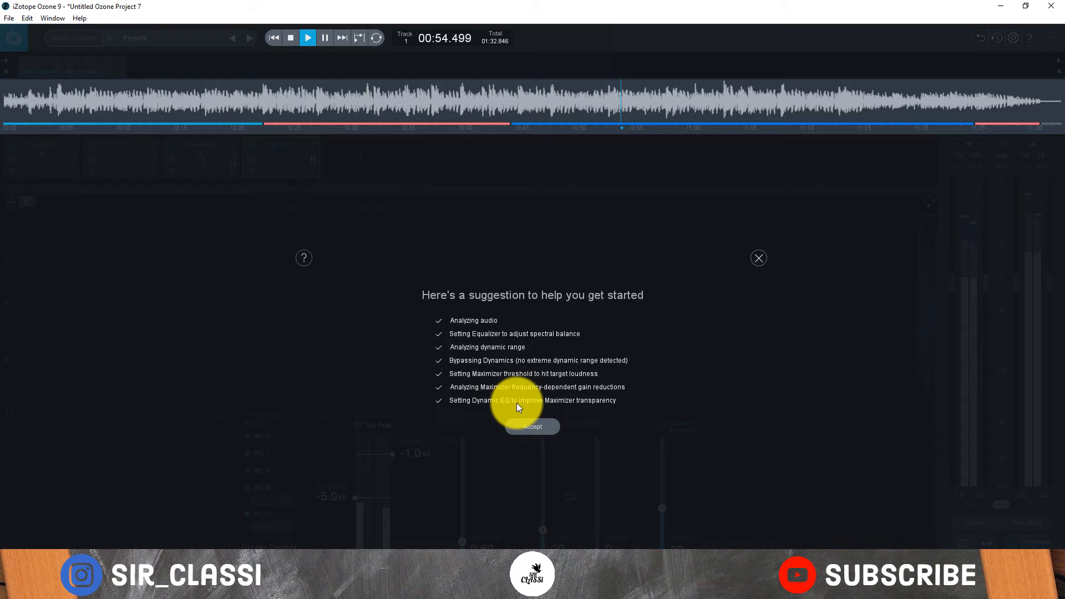
# Accept the suggested Equalizer, Dynamics, Dynamic EQ and Maximizer chain and compare it against bypass.
pyautogui.click(532, 426)
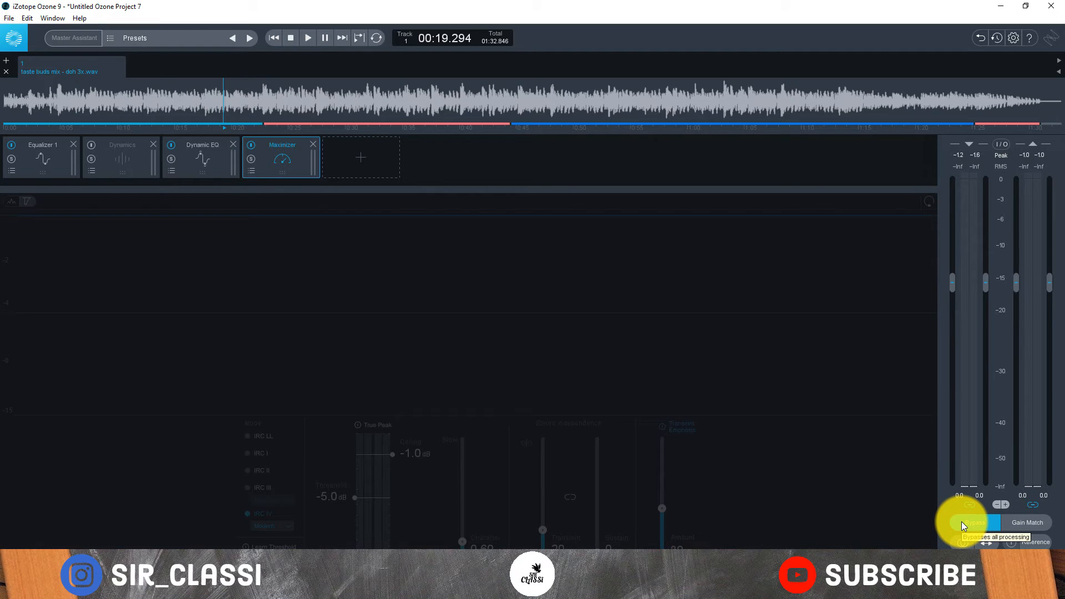
pyautogui.click(307, 37)
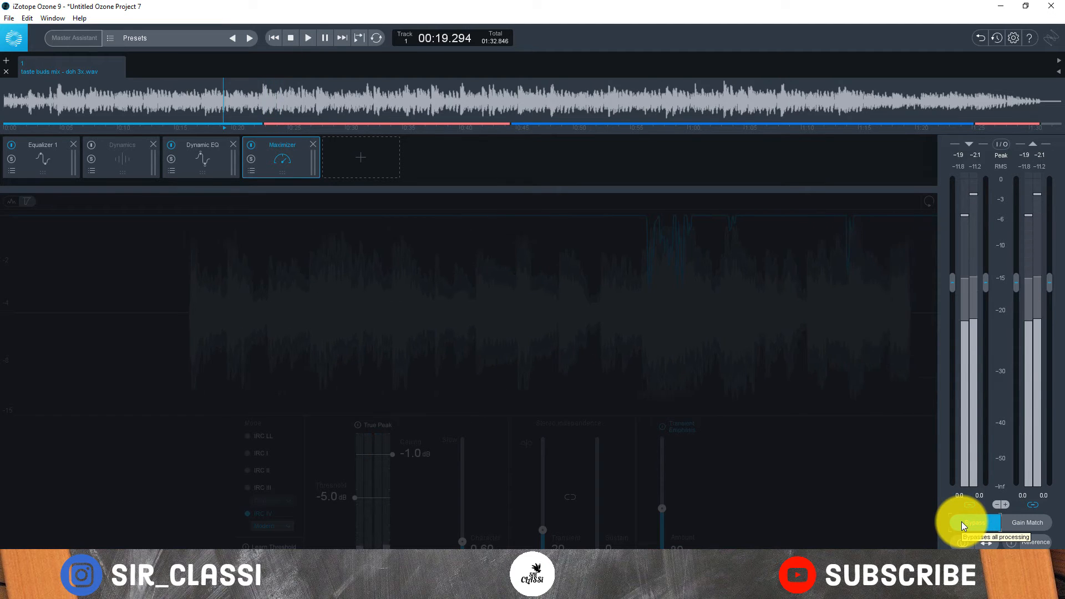
pyautogui.click(307, 38)
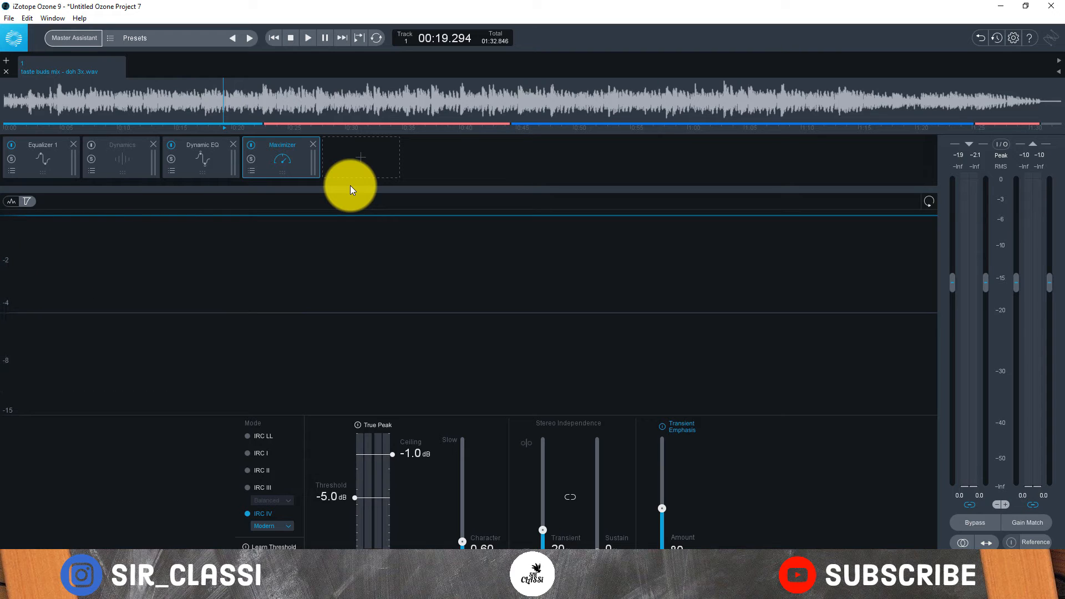
pyautogui.moveTo(326, 169)
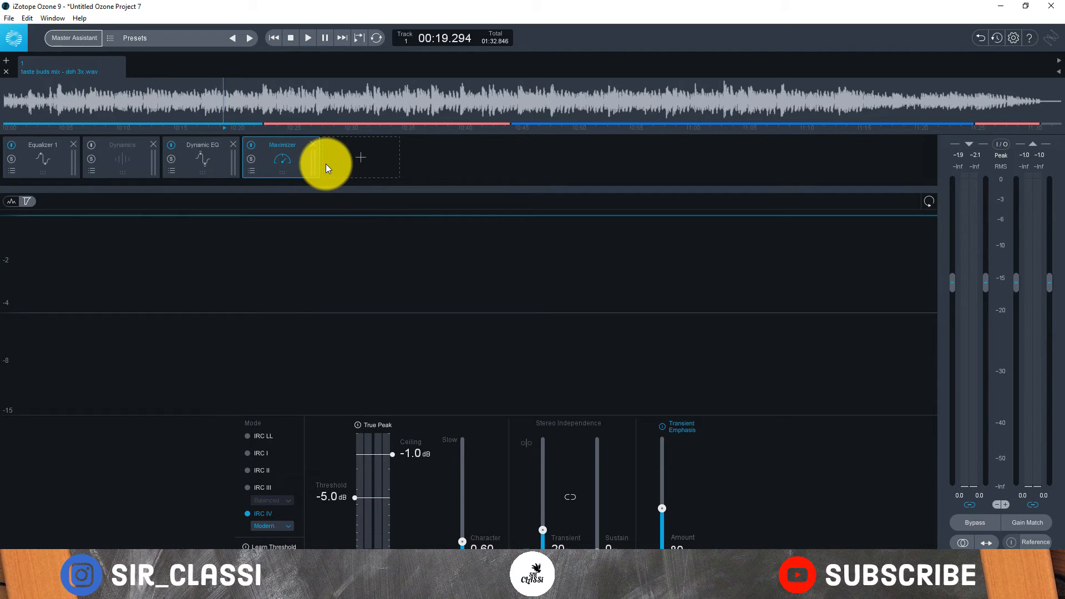
pyautogui.moveTo(326, 160)
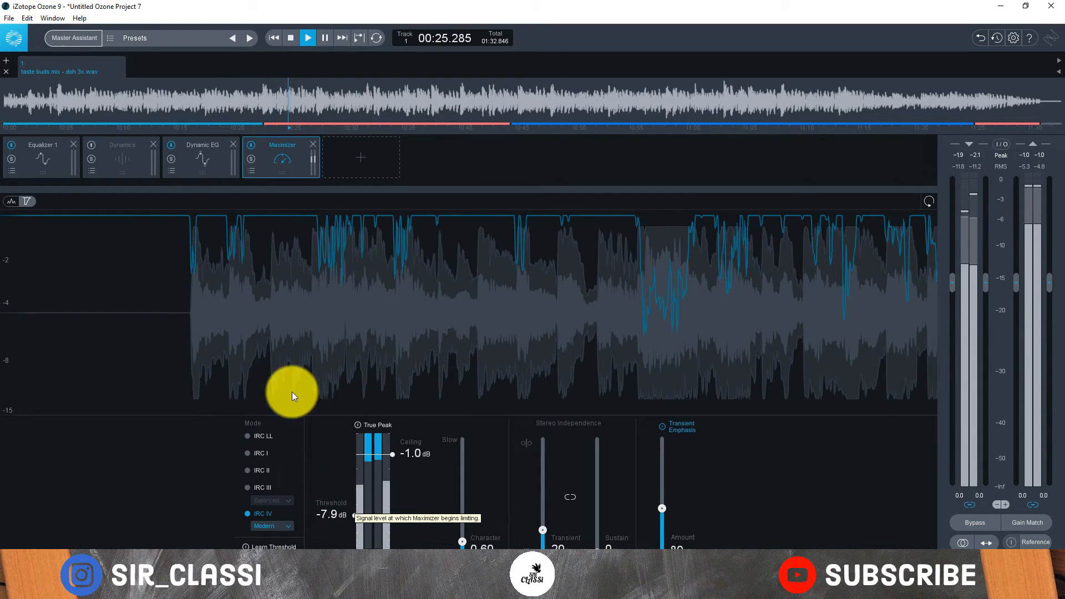
pyautogui.moveTo(390, 153)
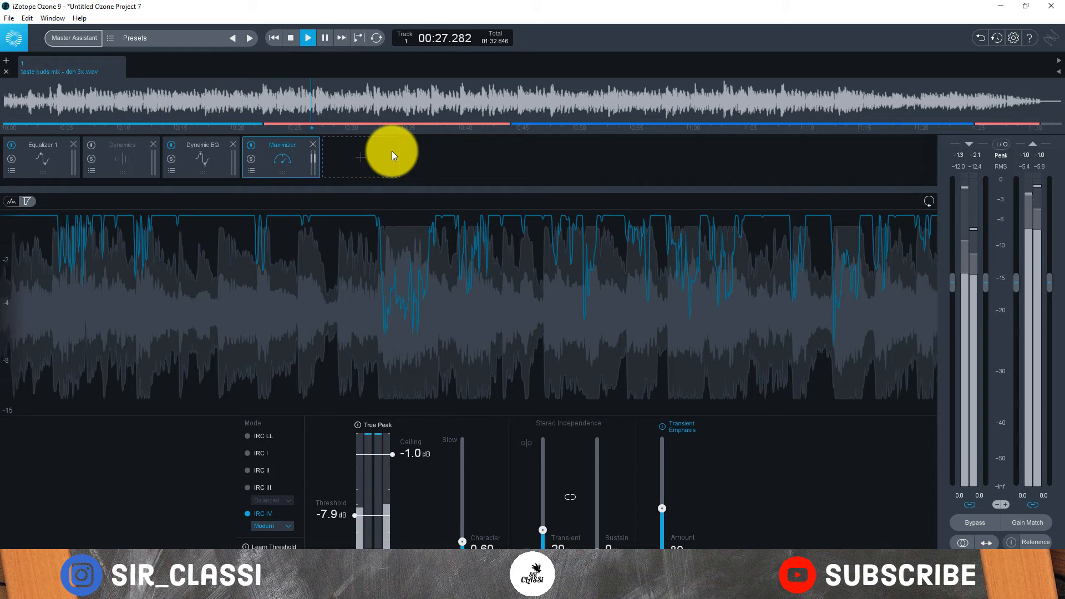
# Add a Vintage Tape module before the Maximizer and show its settings.
pyautogui.click(360, 157)
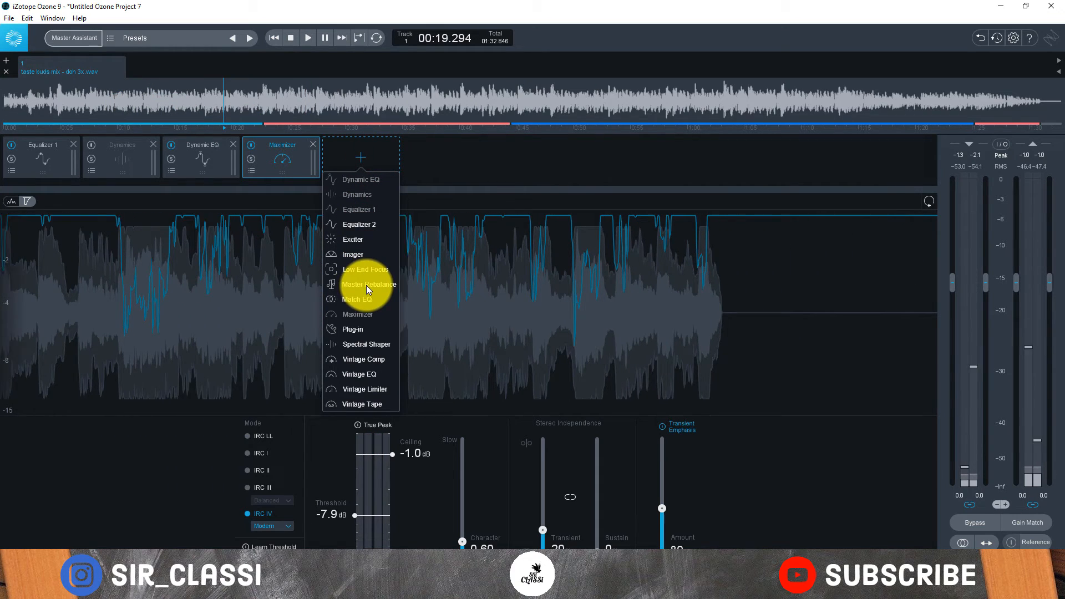
pyautogui.moveTo(365, 350)
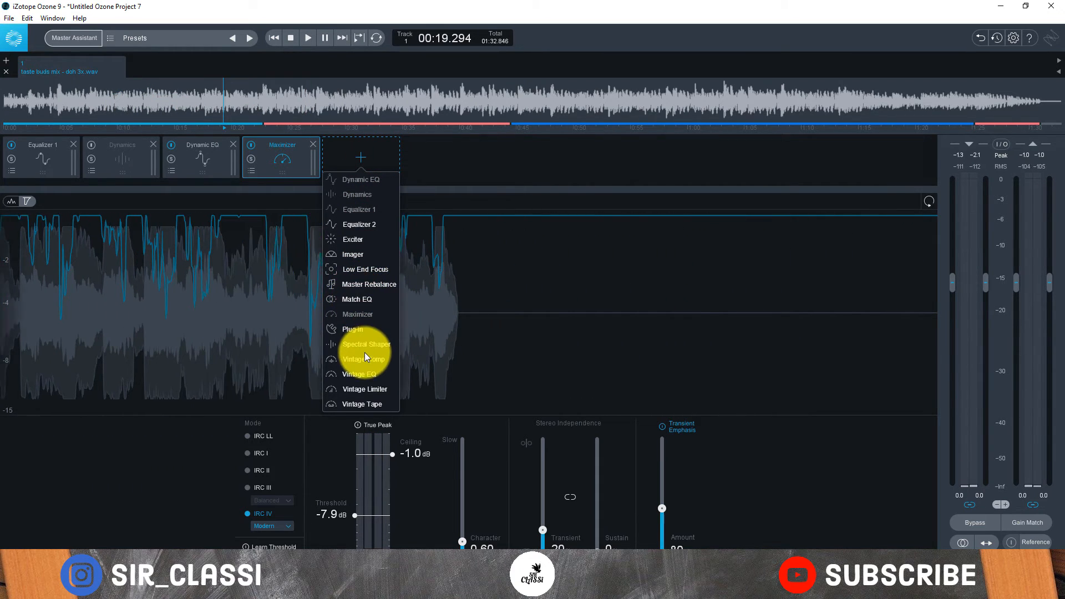
pyautogui.moveTo(359, 261)
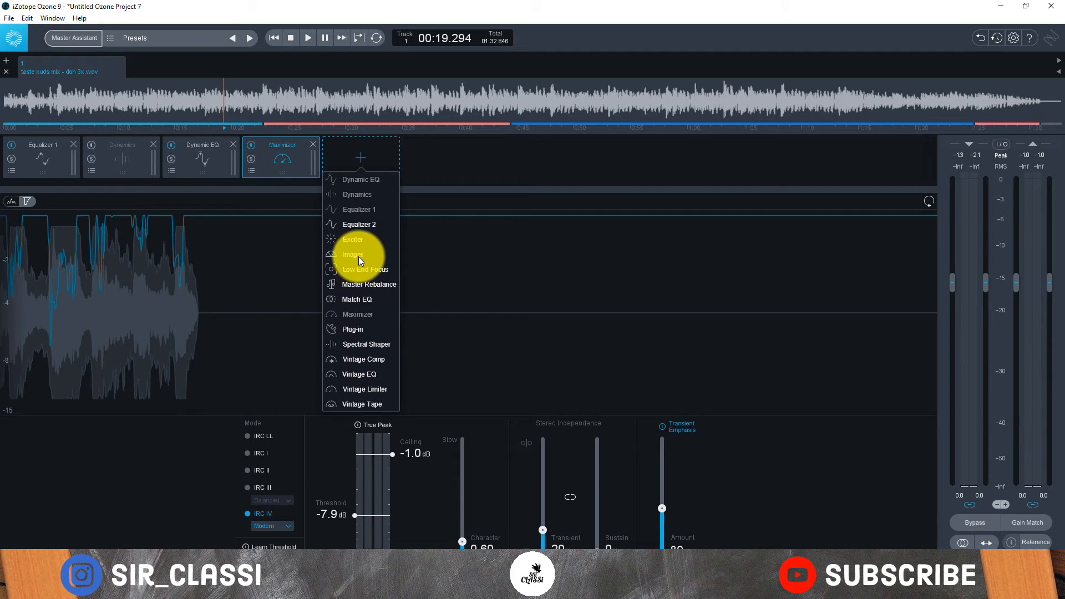
pyautogui.moveTo(359, 394)
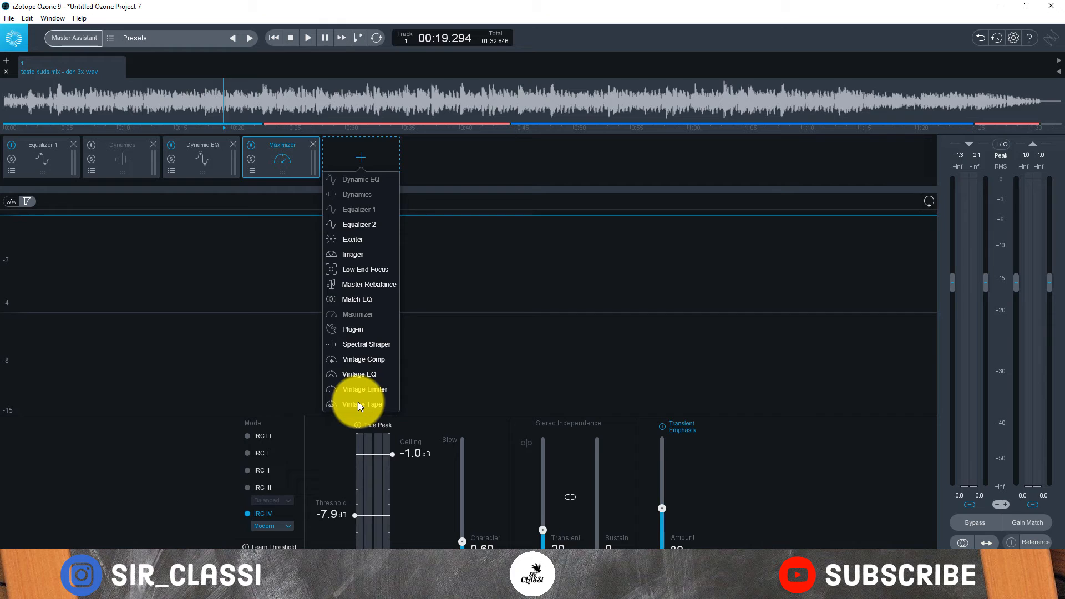
pyautogui.click(361, 404)
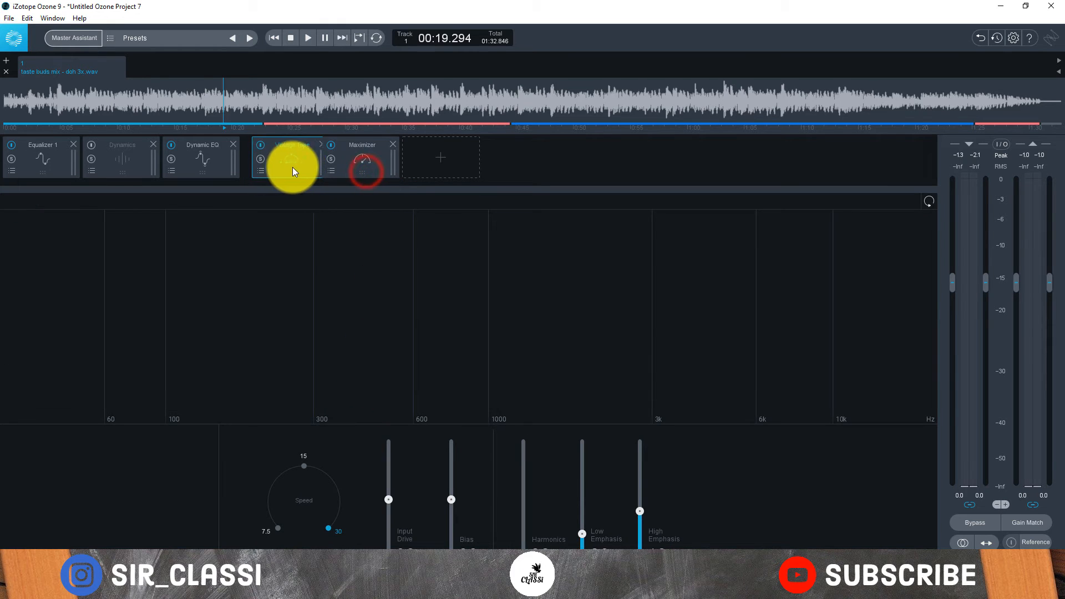
pyautogui.click(280, 156)
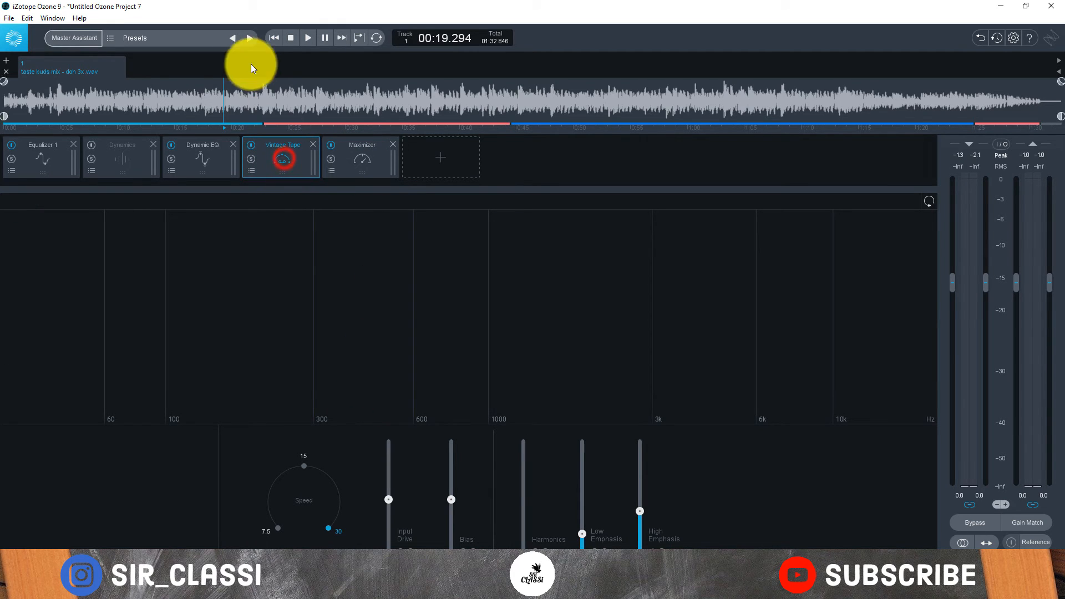
pyautogui.click(162, 107)
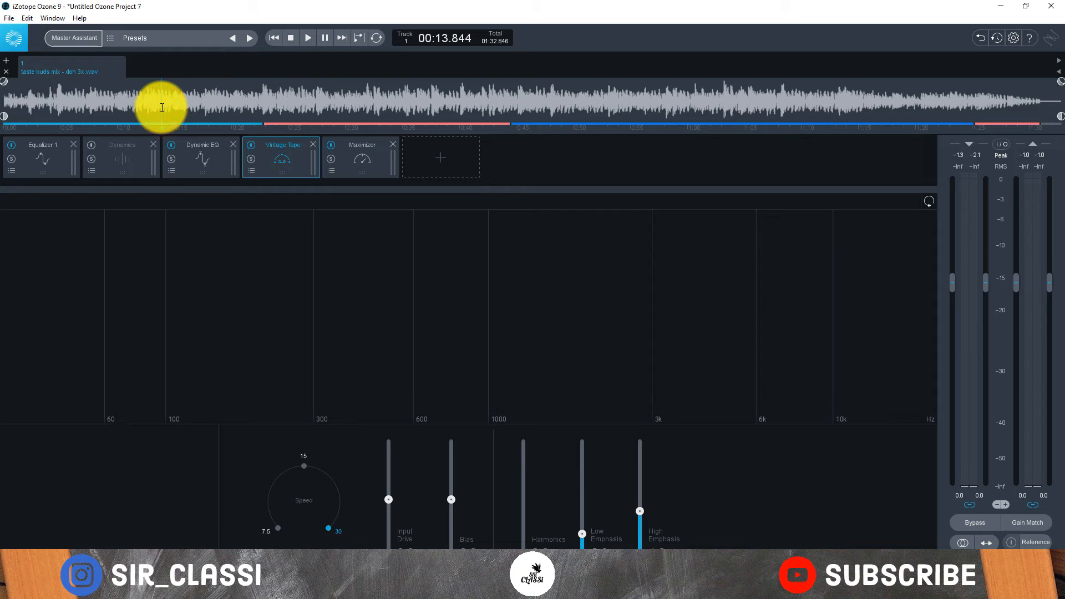
pyautogui.moveTo(1037, 182)
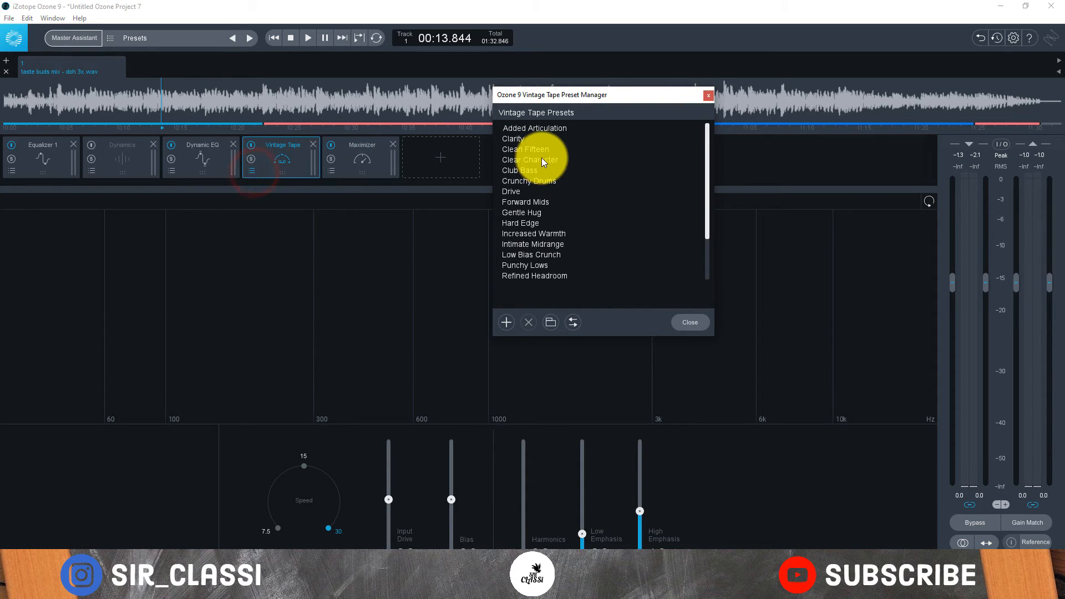
# Apply the Warm Up preset to the Vintage Tape module and close the preset manager.
pyautogui.scroll(-3)
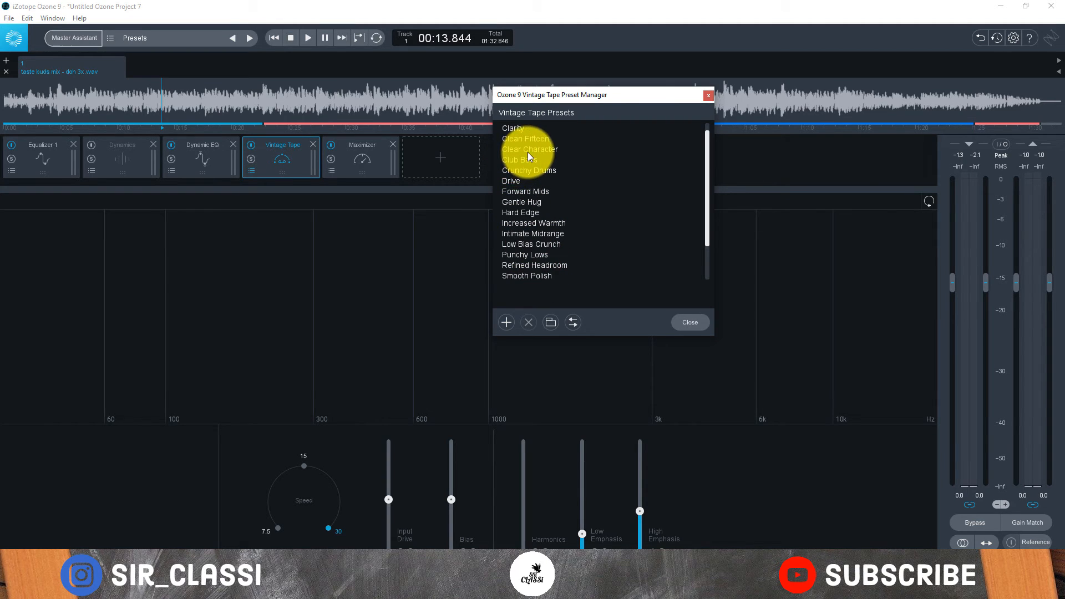
pyautogui.moveTo(512, 128)
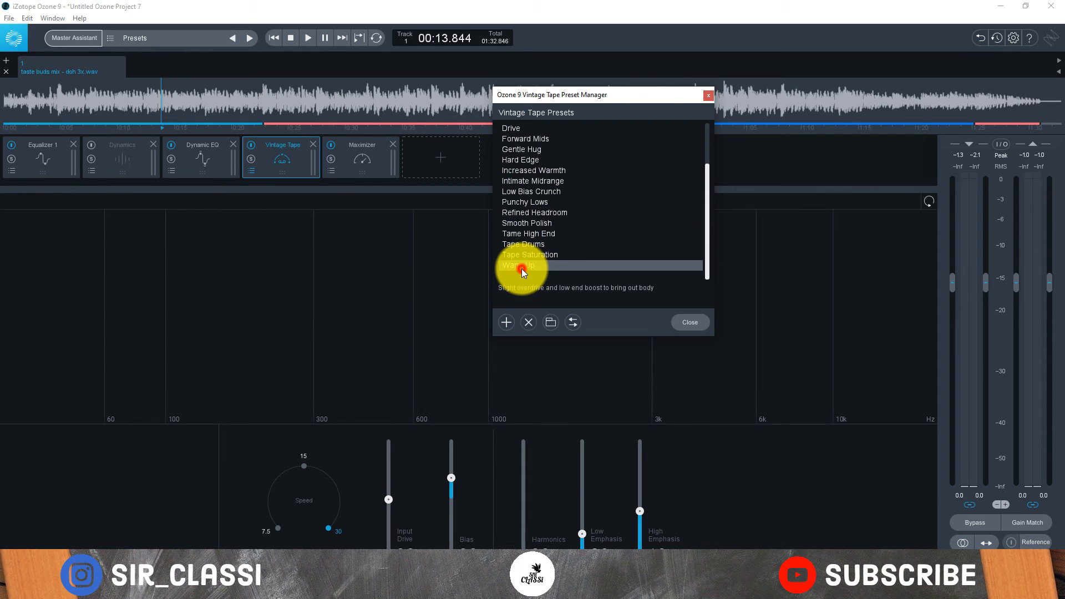
pyautogui.click(518, 265)
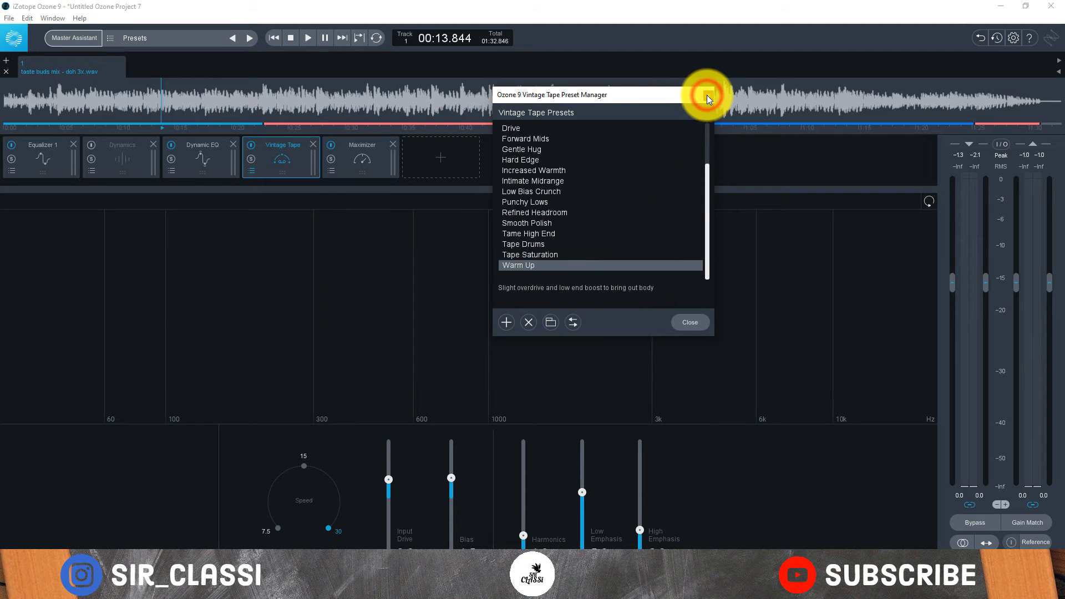
pyautogui.click(689, 322)
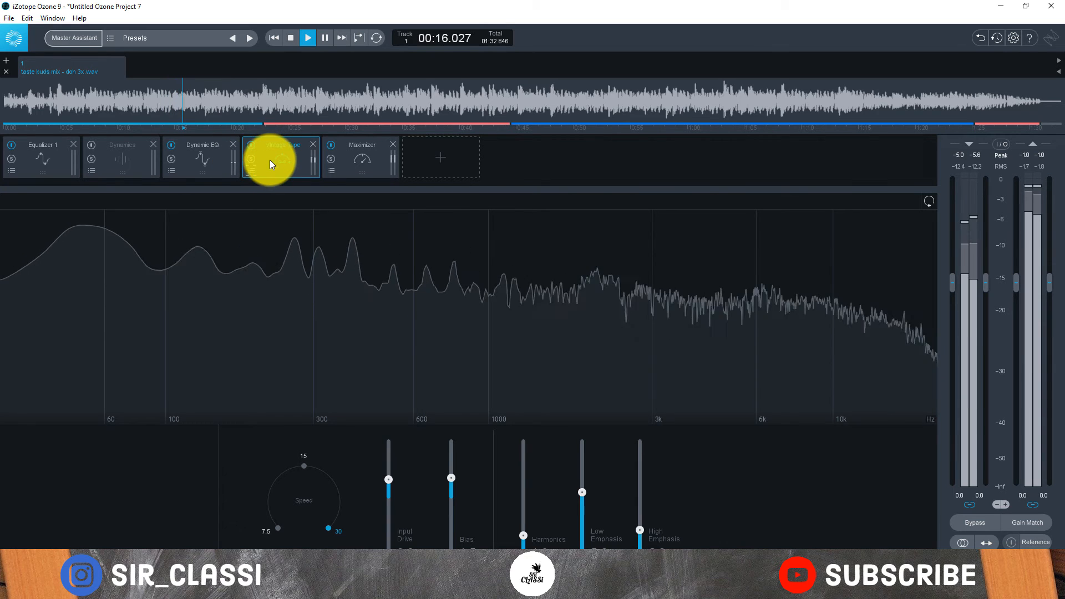
pyautogui.moveTo(282, 163)
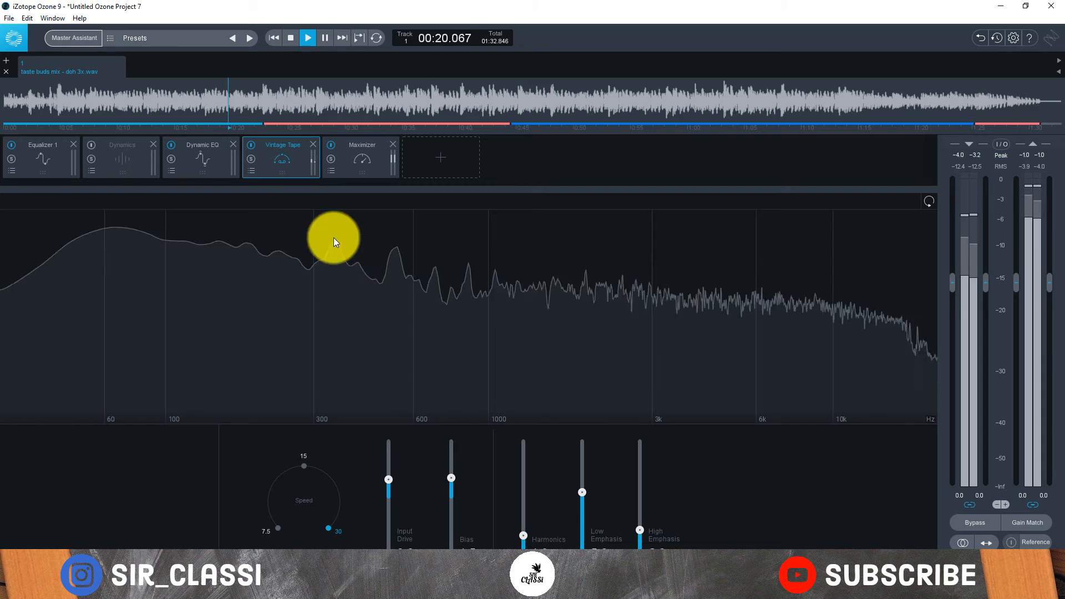
# Audition the warmed mix, then stop playback before viewing the Maximizer at threshold -7.9 dB.
pyautogui.click(307, 38)
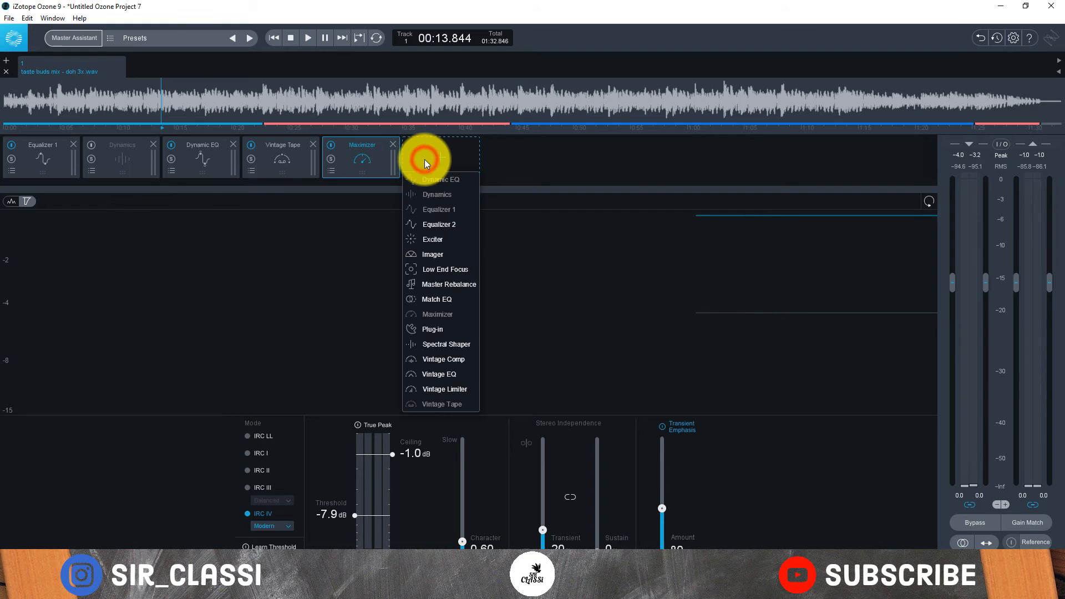
pyautogui.moveTo(441, 276)
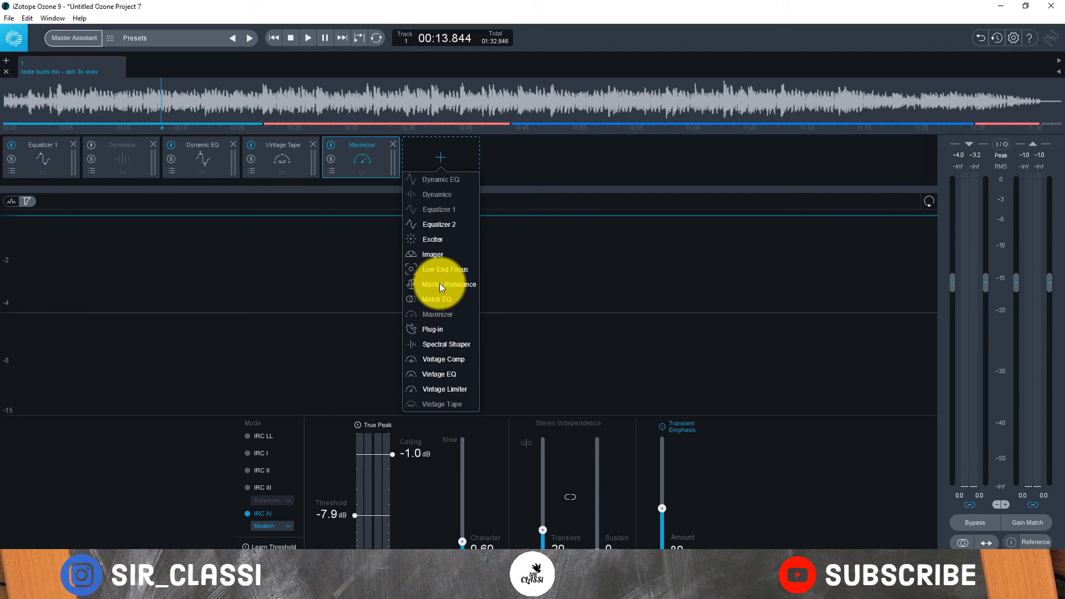
# Add a Master Rebalance module between Vintage Tape and Maximizer and play the track.
pyautogui.click(449, 284)
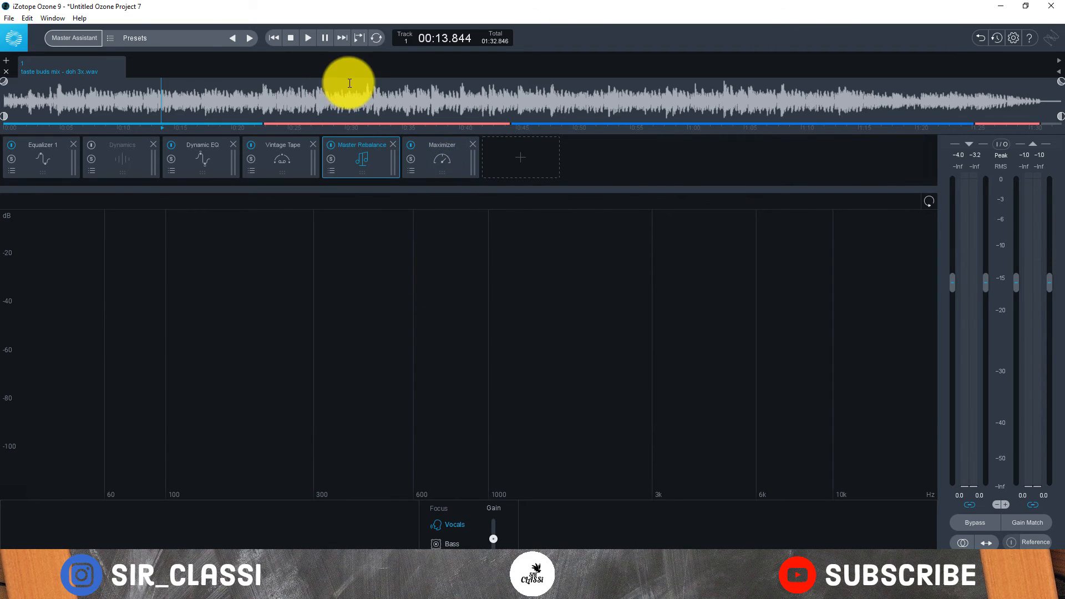
pyautogui.moveTo(476, 404)
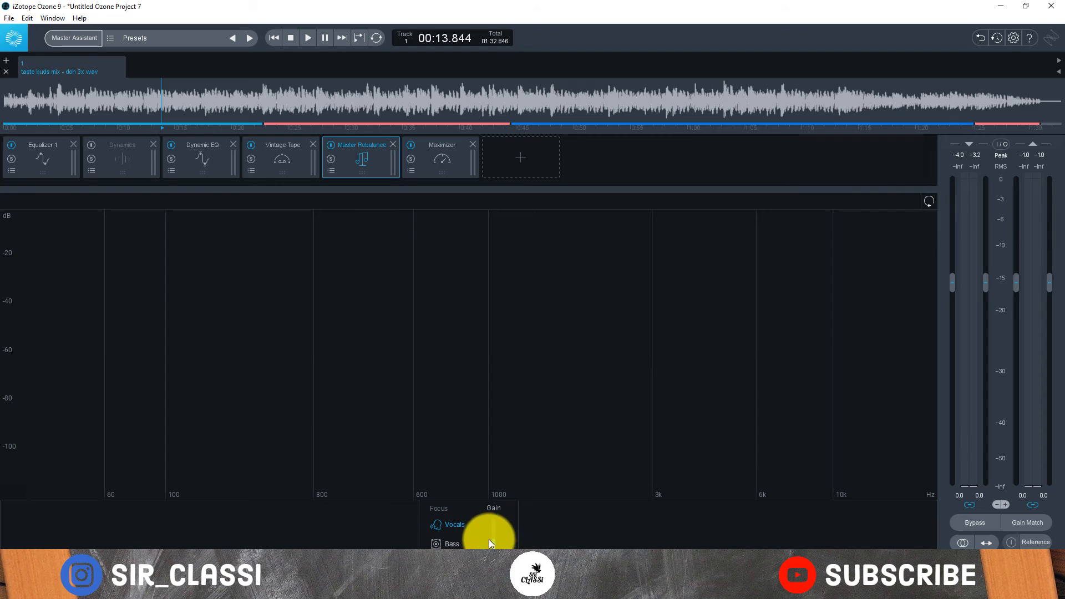
pyautogui.click(308, 38)
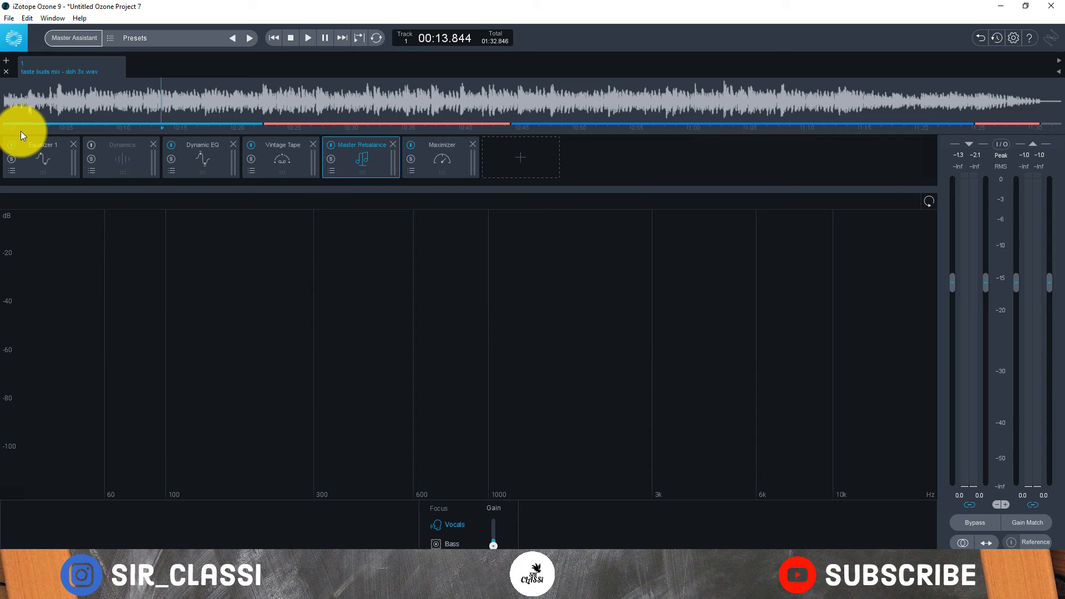
pyautogui.moveTo(295, 80)
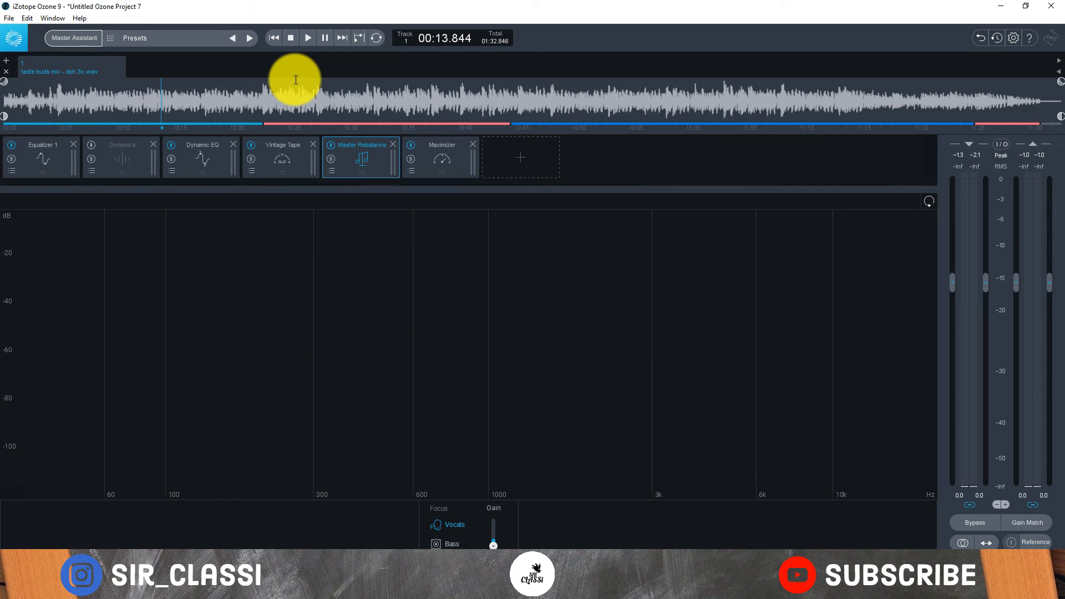
pyautogui.moveTo(433, 181)
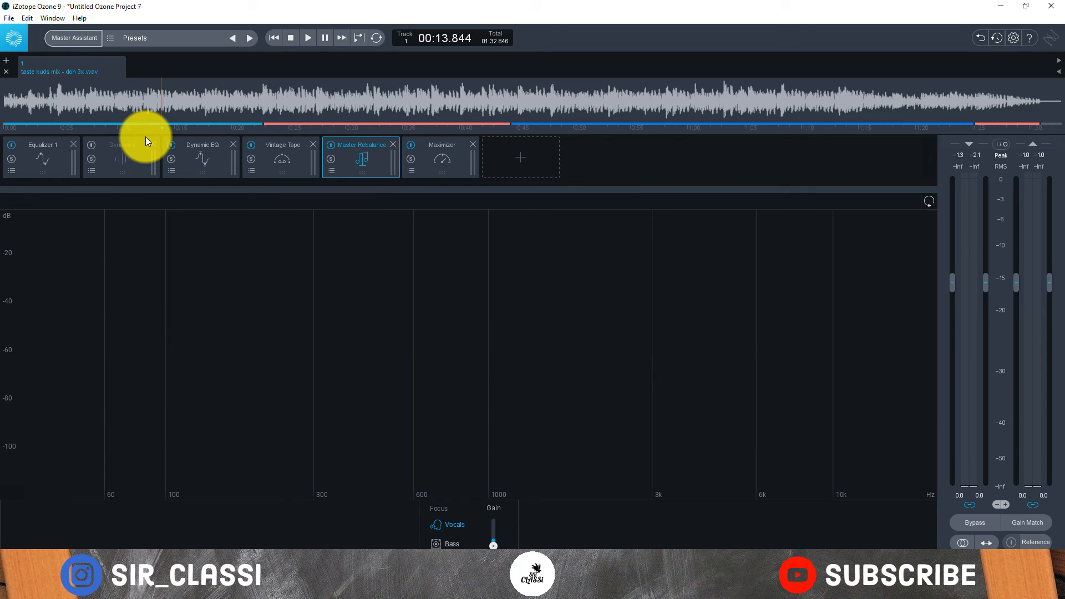
pyautogui.moveTo(618, 167)
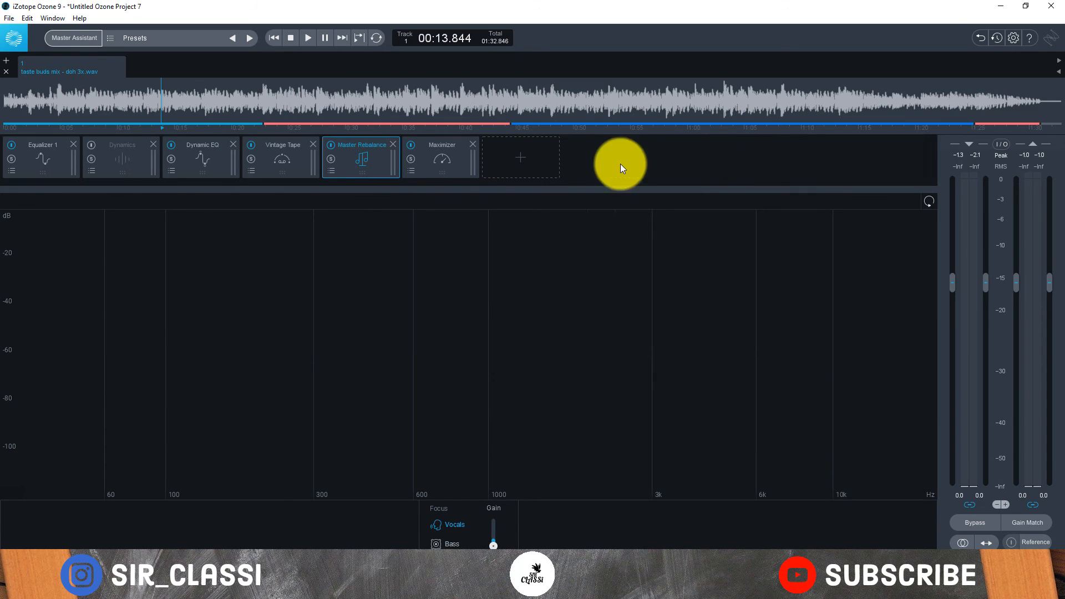
pyautogui.moveTo(115, 177)
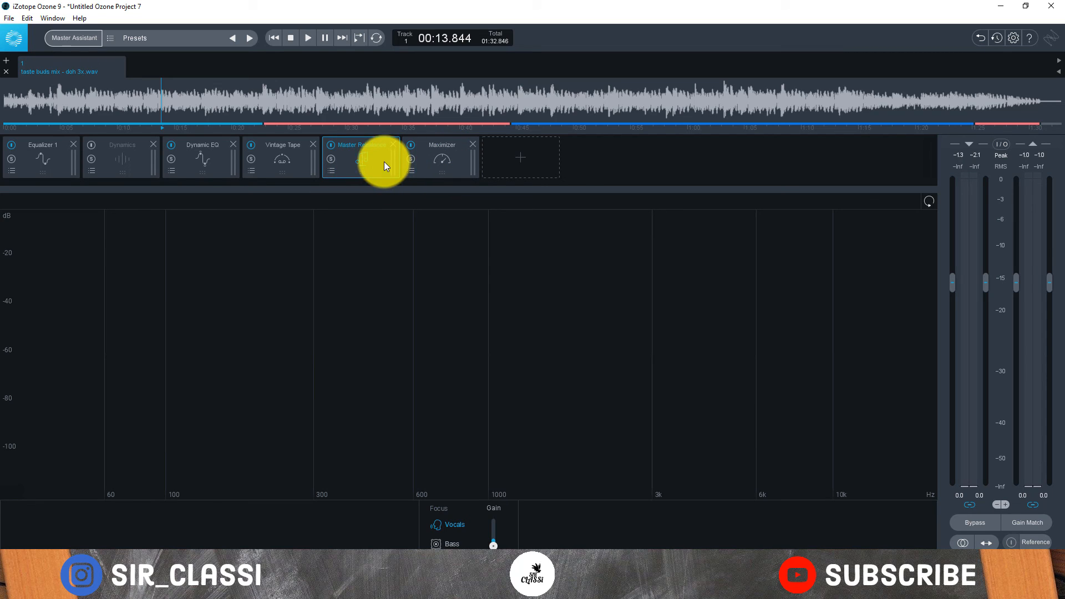
pyautogui.moveTo(153, 125)
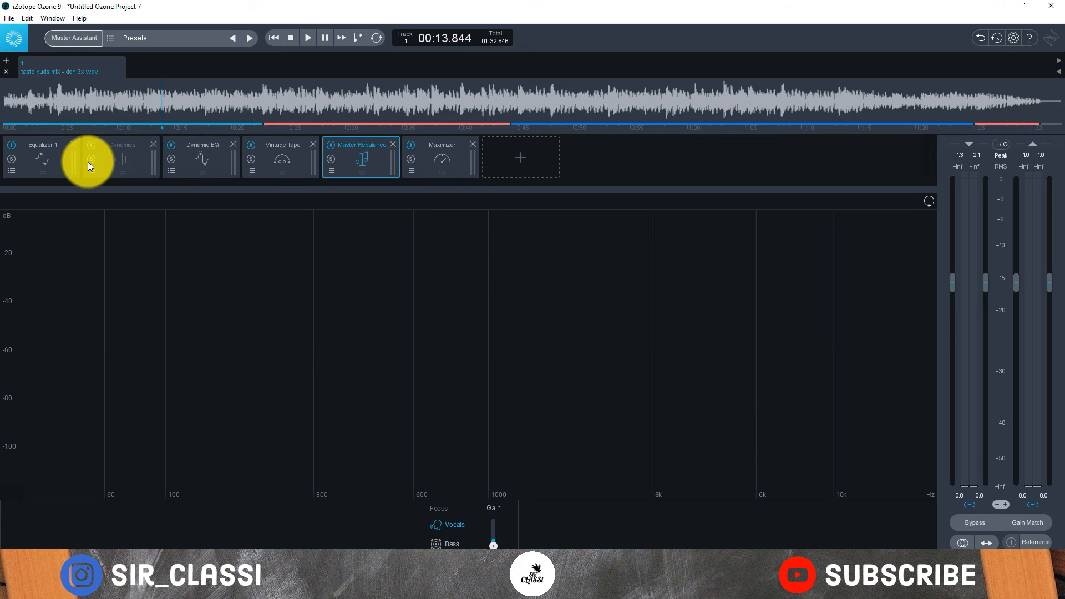
pyautogui.moveTo(90, 159)
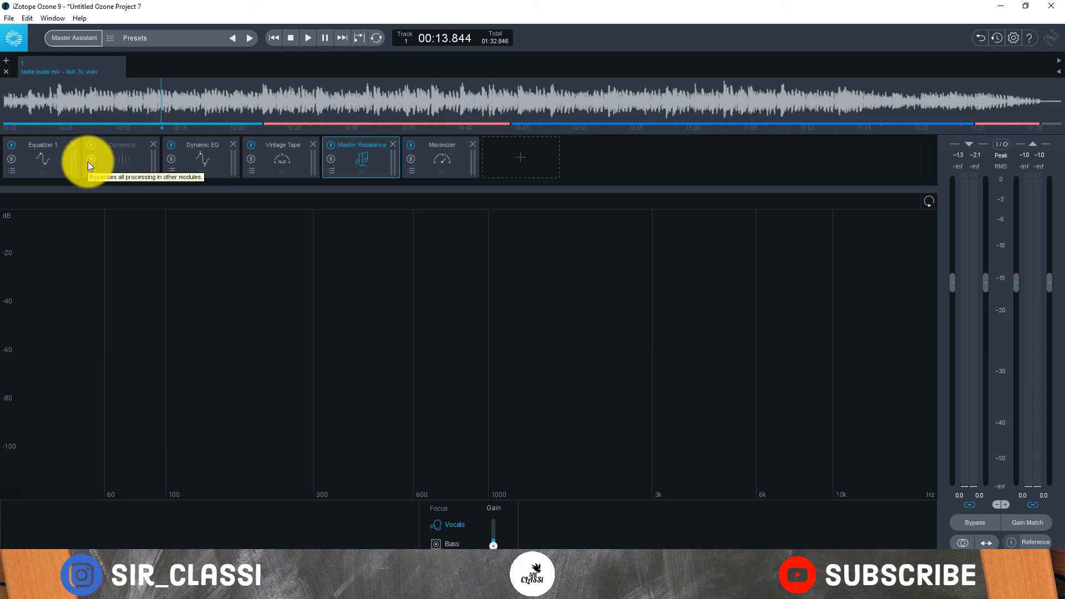
pyautogui.moveTo(99, 165)
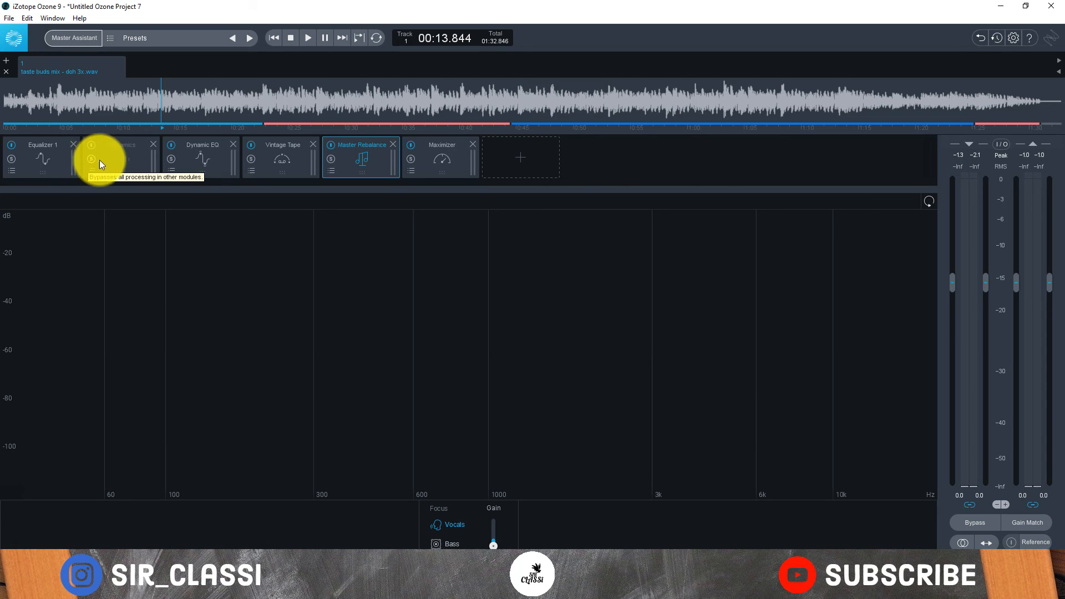
pyautogui.moveTo(540, 160)
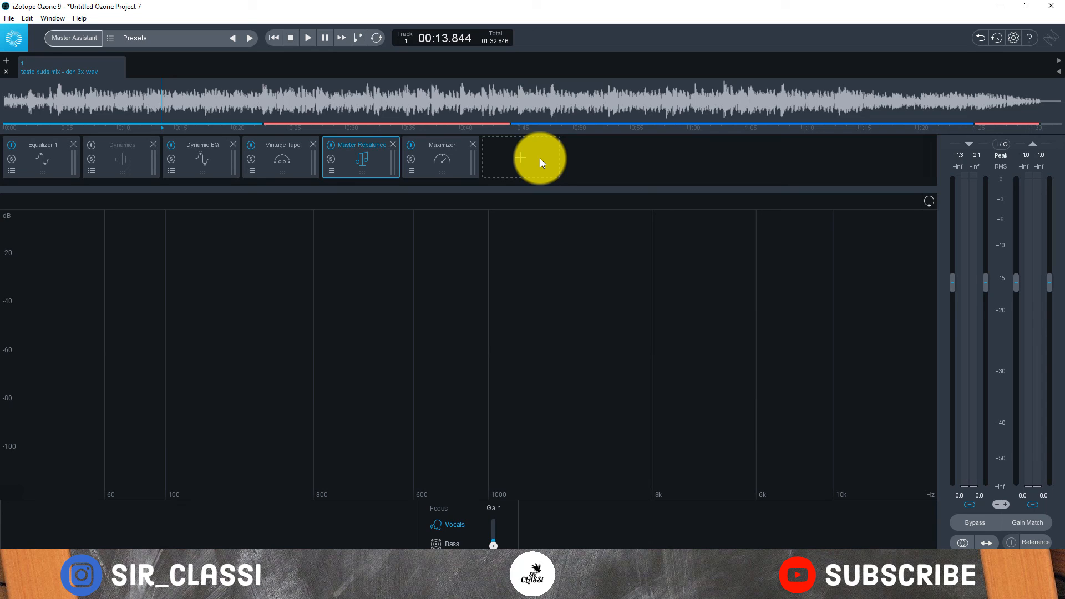
pyautogui.moveTo(557, 160)
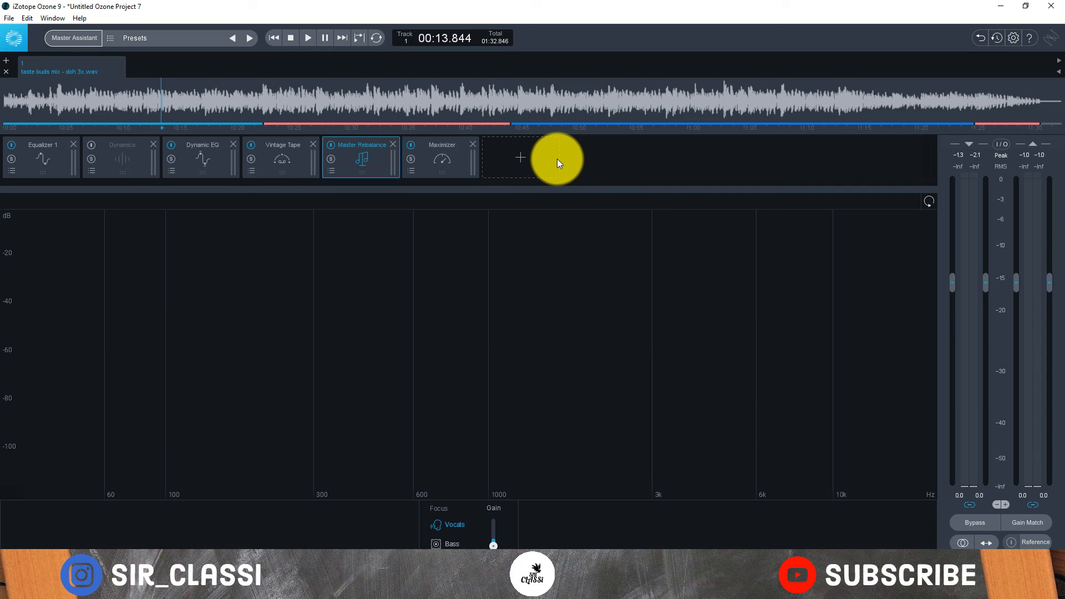
pyautogui.moveTo(562, 157)
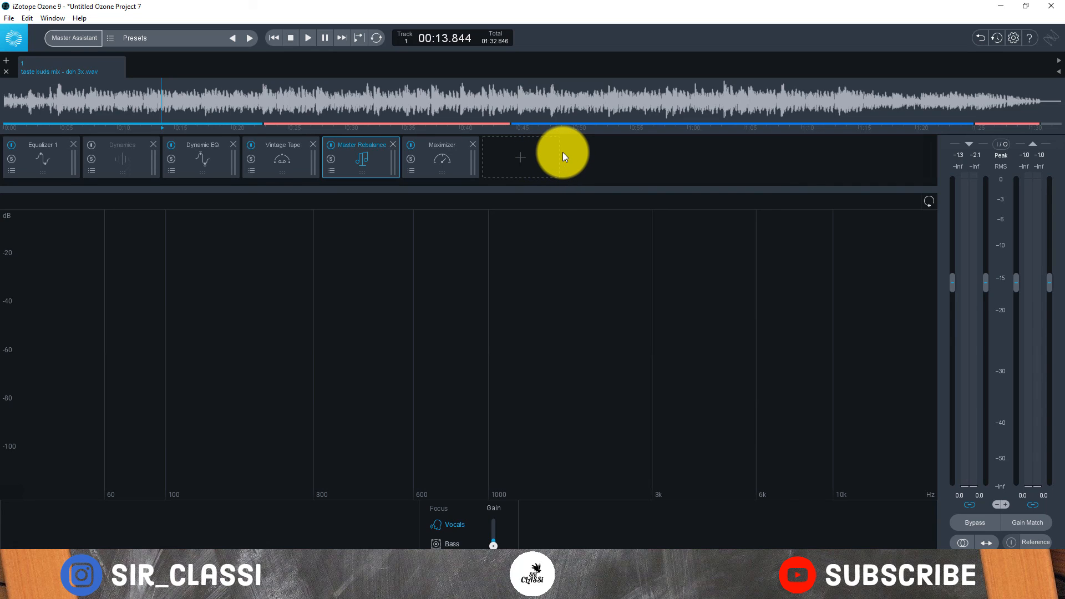